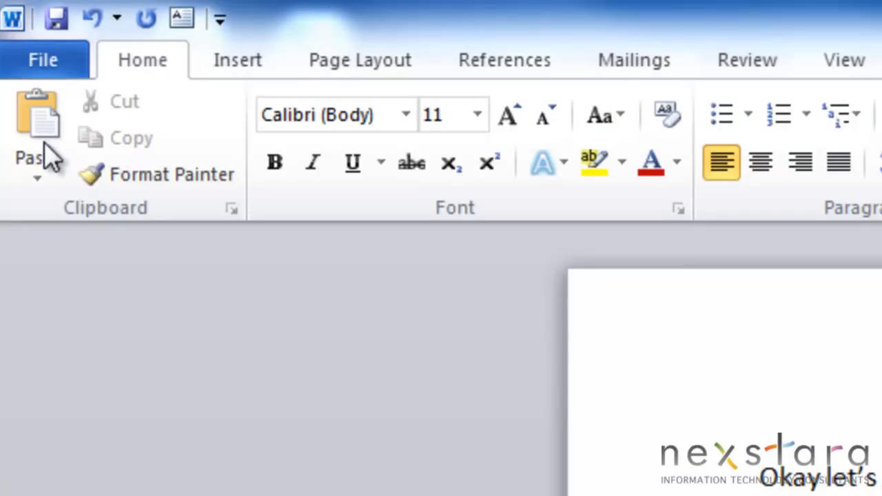
mouse_move(69, 128)
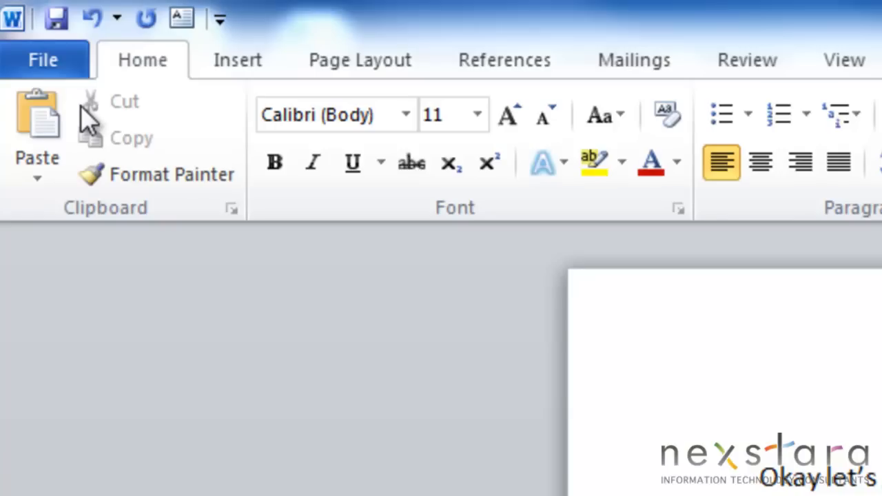
mouse_move(135, 127)
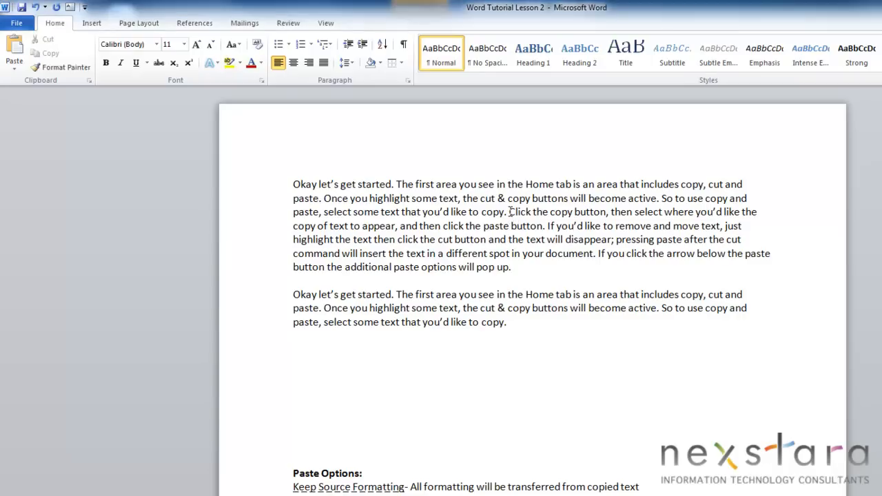
- Copy the first three sentences, paste them beneath the second paragraph, and select the pasted copy
left_click_drag(338, 184, 506, 212)
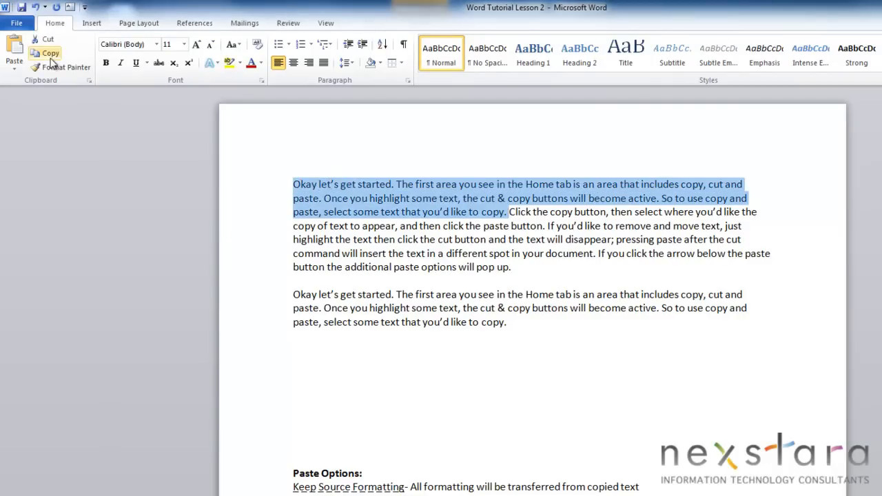
mouse_move(250, 331)
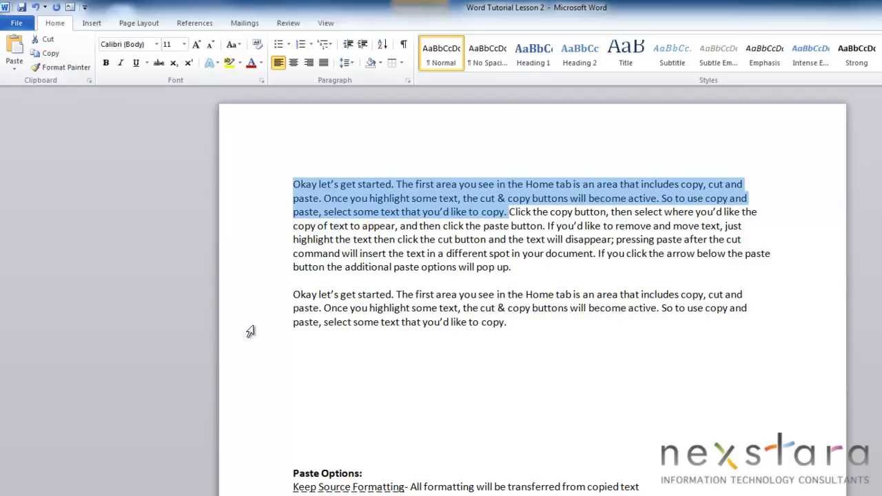
left_click(296, 362)
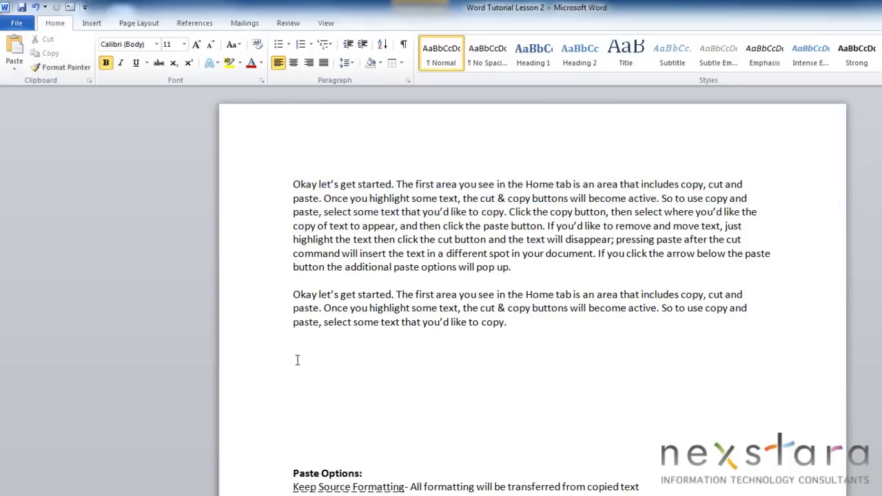
left_click(13, 54)
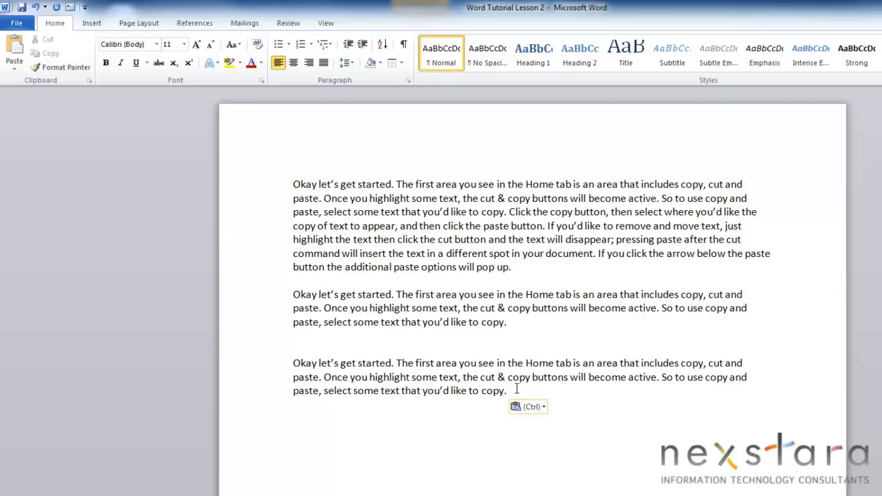
left_click(506, 391)
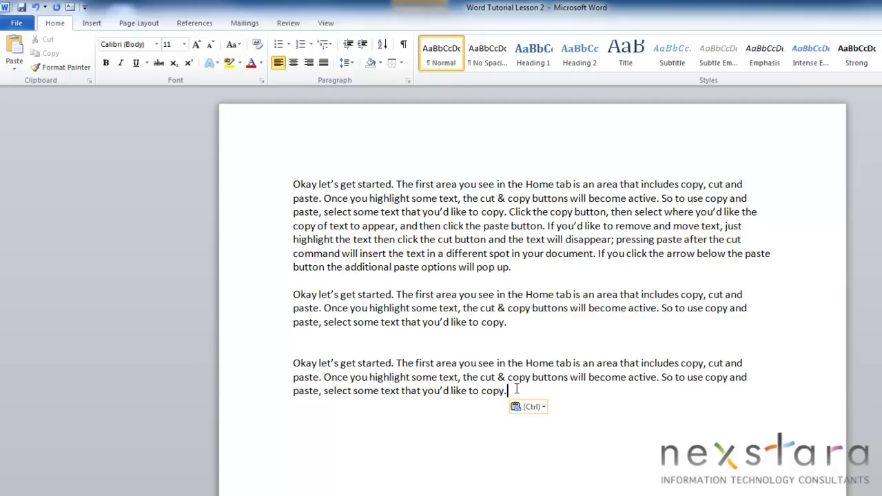
left_click_drag(293, 363, 505, 391)
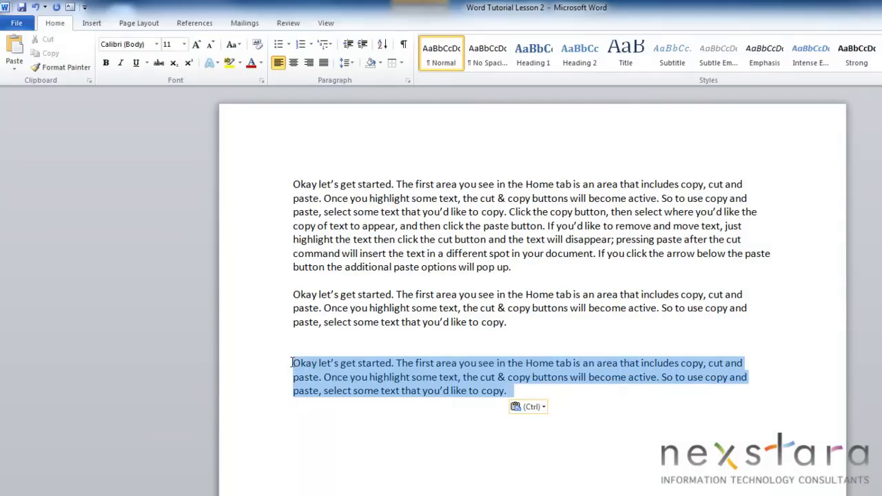
mouse_move(262, 338)
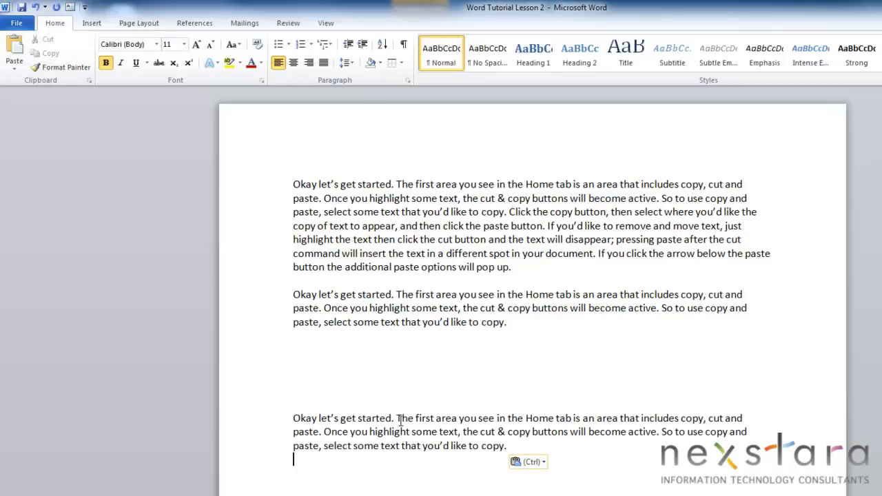
scroll("down", 3)
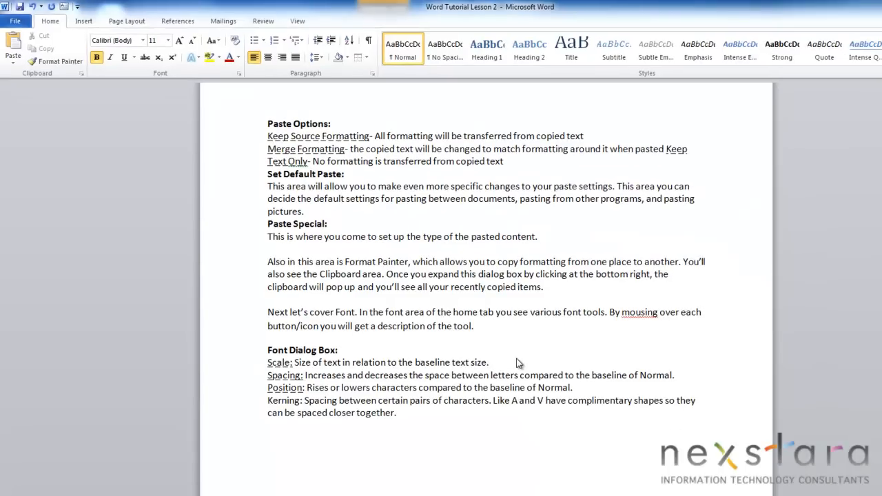
mouse_move(503, 367)
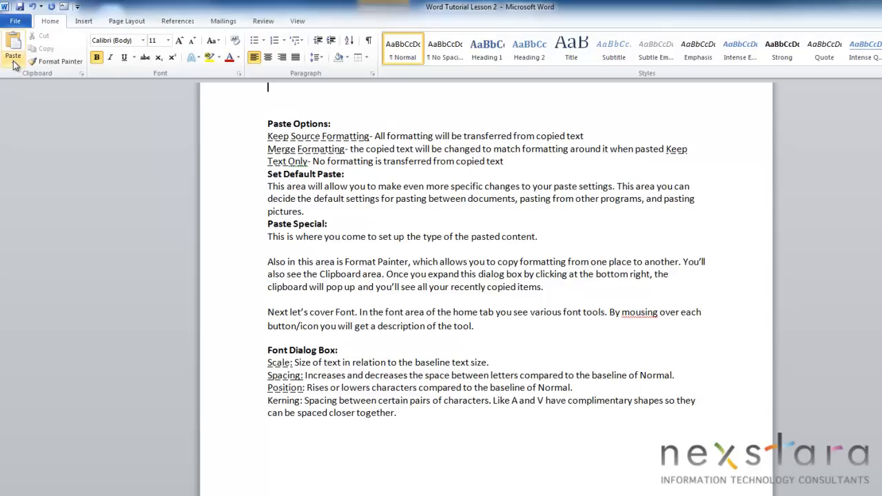
- Open the Paste Options menu under the Paste button
left_click(14, 51)
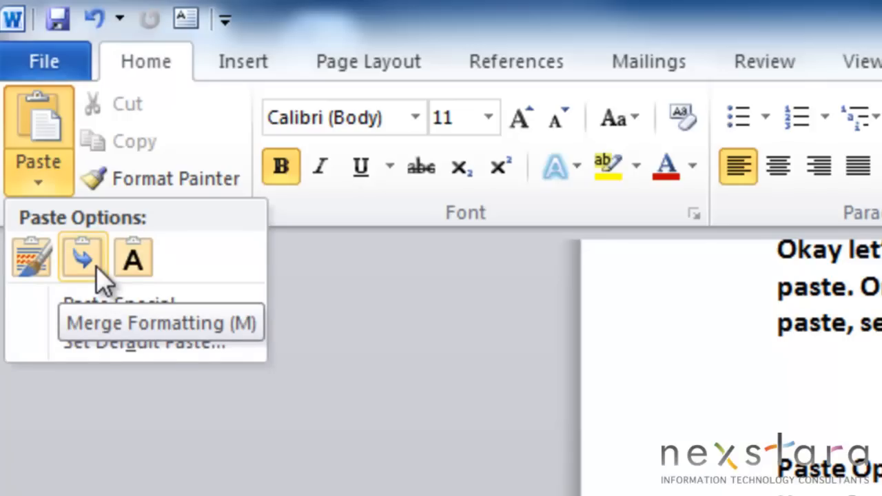
mouse_move(132, 258)
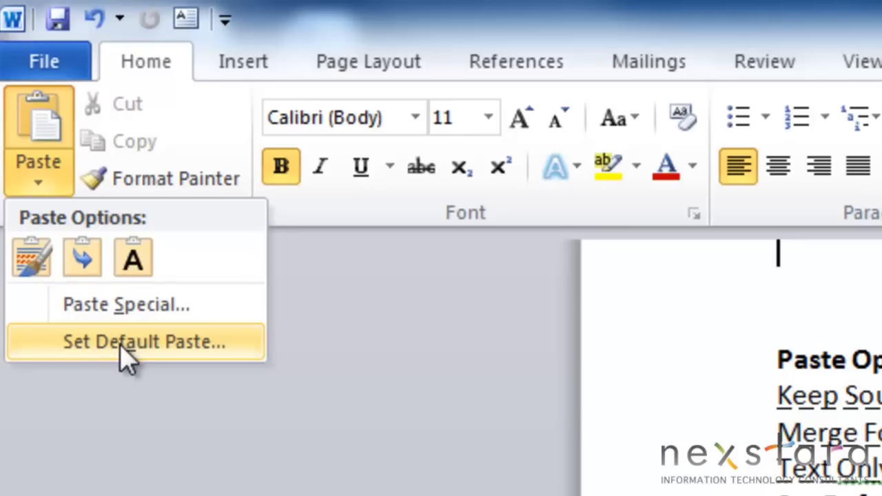
- In Set Default Paste, keep same-document pasting on Keep Source Formatting (Default)
left_click(134, 342)
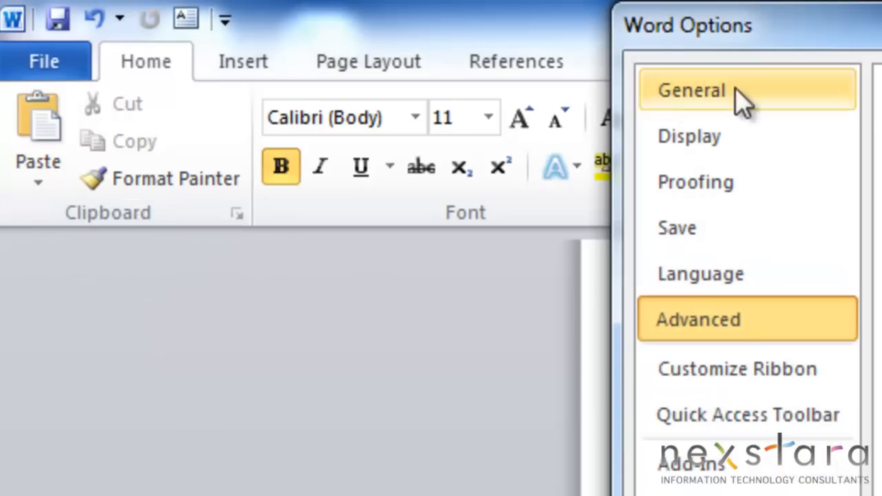
left_click(698, 319)
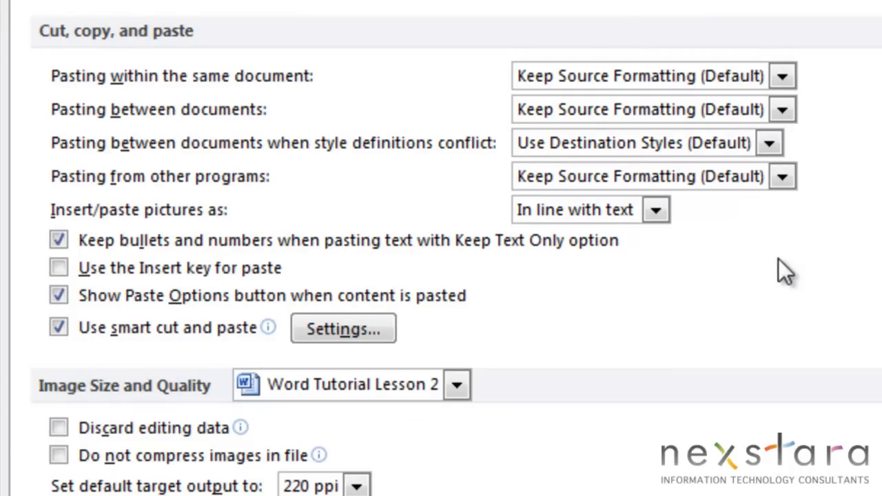
mouse_move(776, 283)
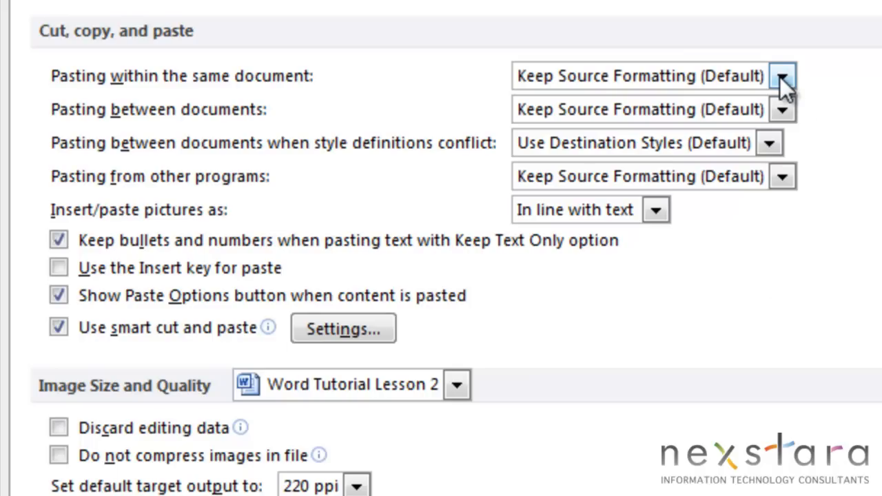
left_click(782, 76)
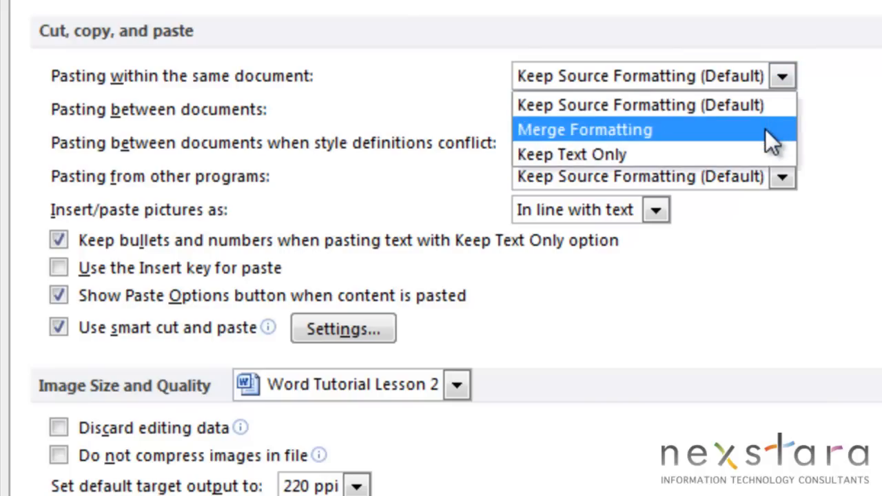
mouse_move(572, 154)
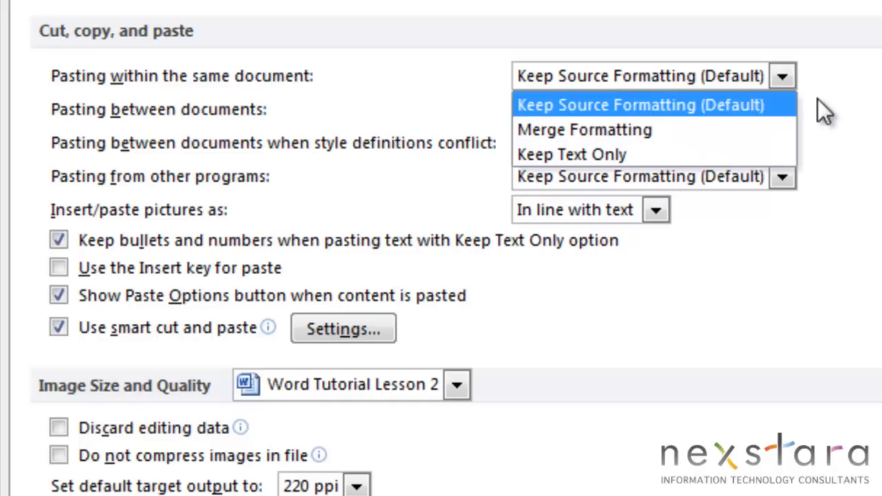
left_click(641, 105)
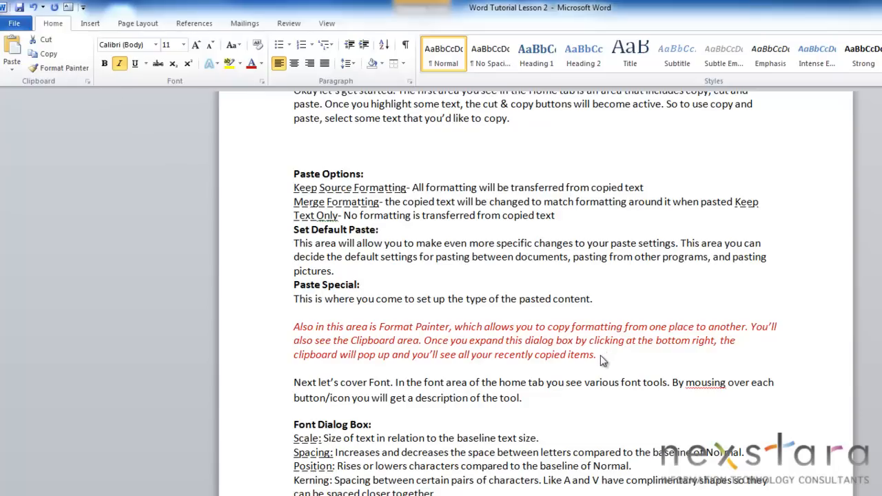
mouse_move(603, 359)
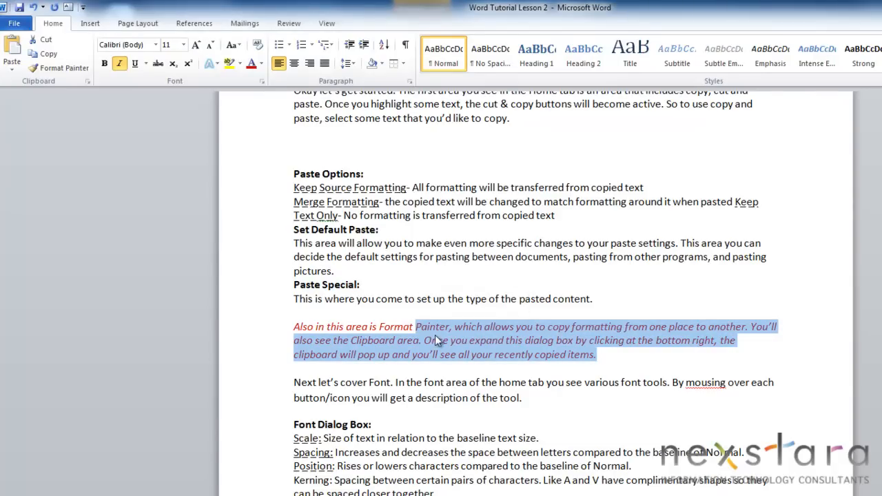
mouse_move(470, 348)
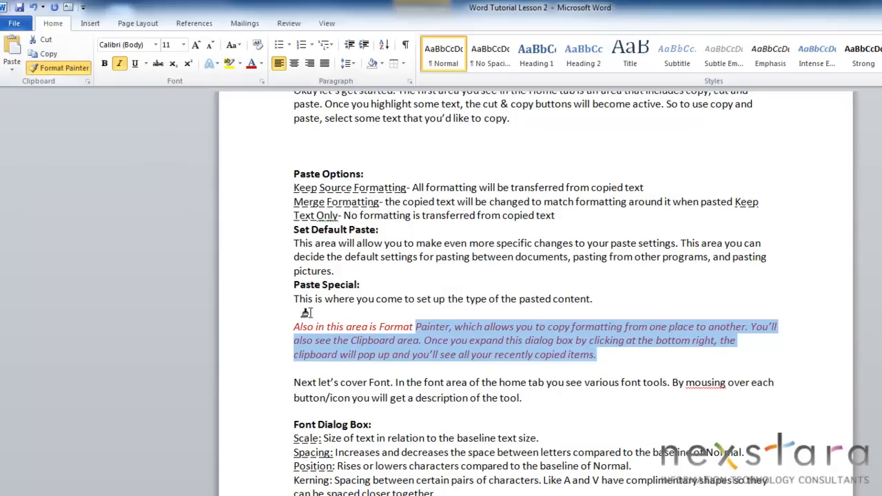
mouse_move(418, 283)
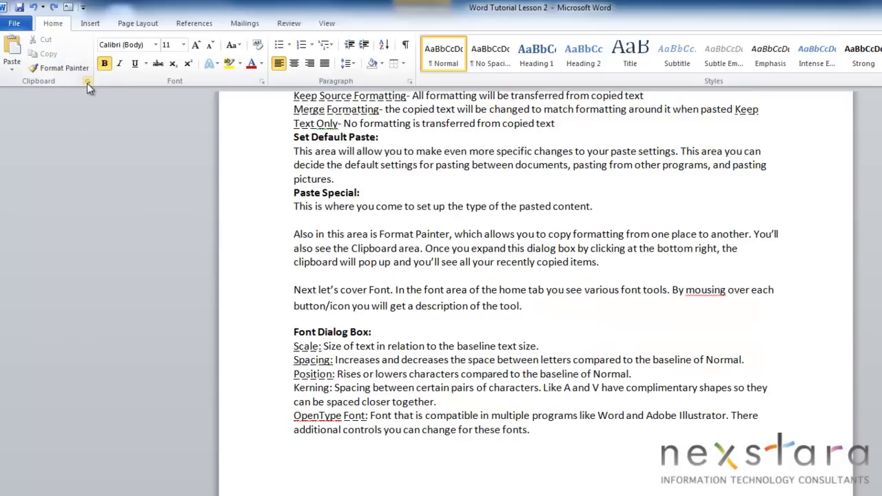
- Paste a Clipboard pane item below the Font paragraph, delete one item, and clear all
left_click(88, 81)
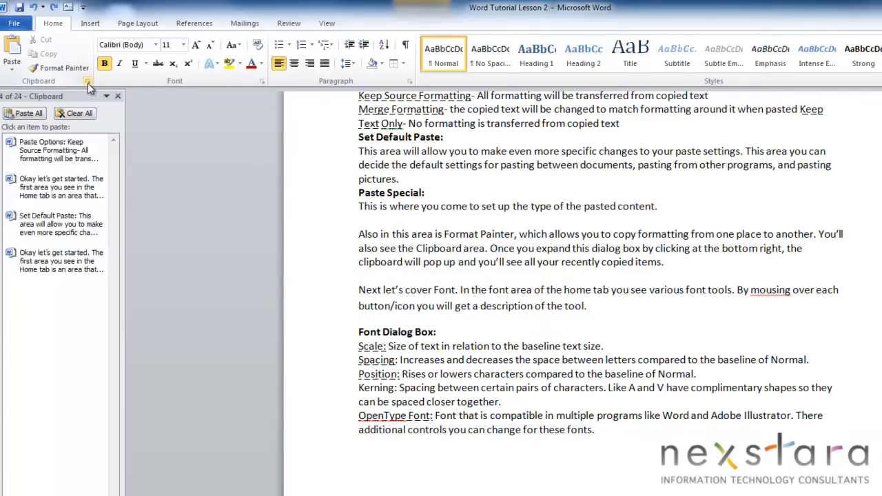
mouse_move(137, 165)
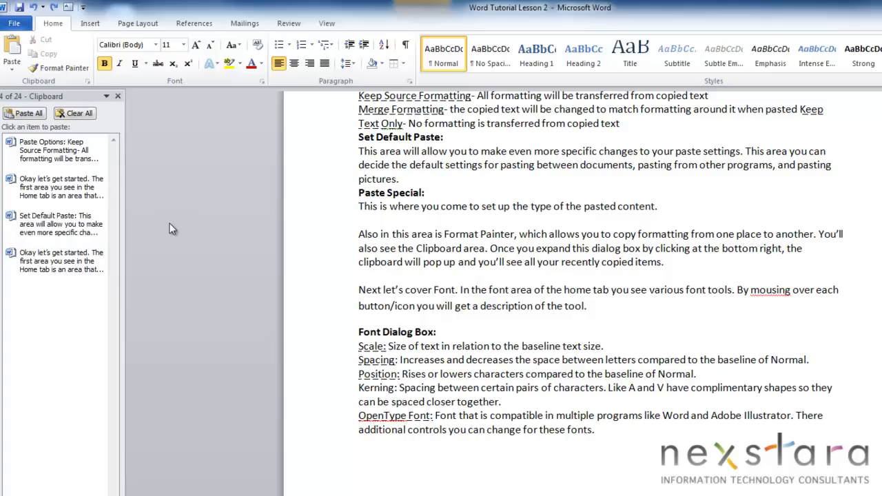
left_click(55, 187)
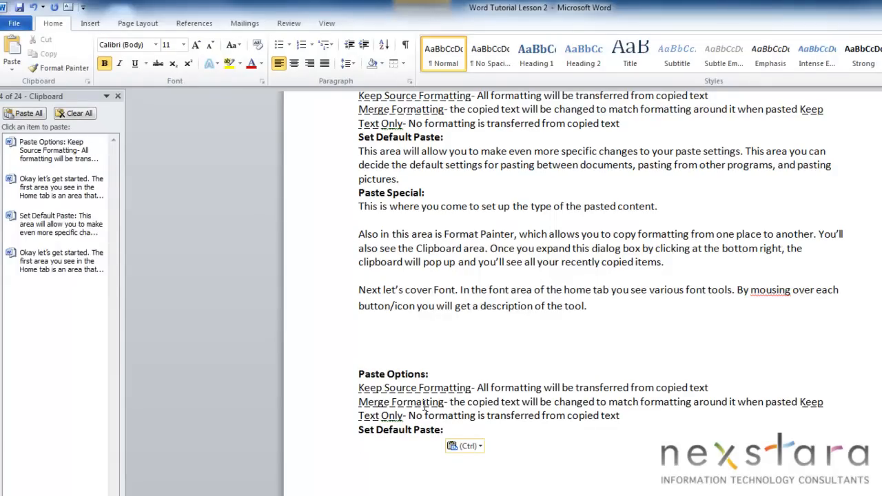
left_click(100, 260)
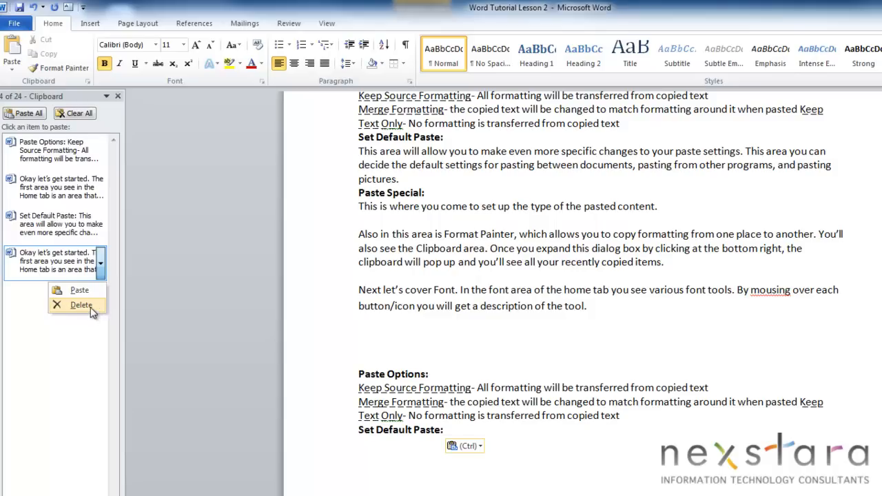
left_click(82, 305)
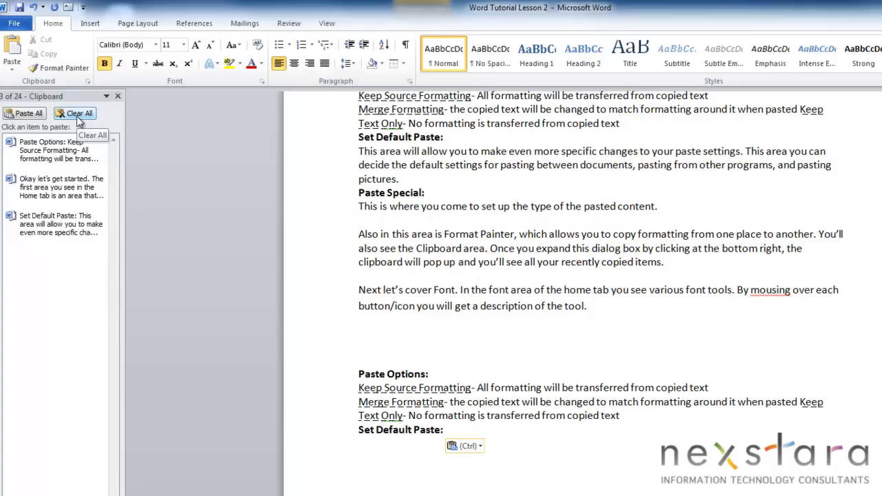
left_click(79, 113)
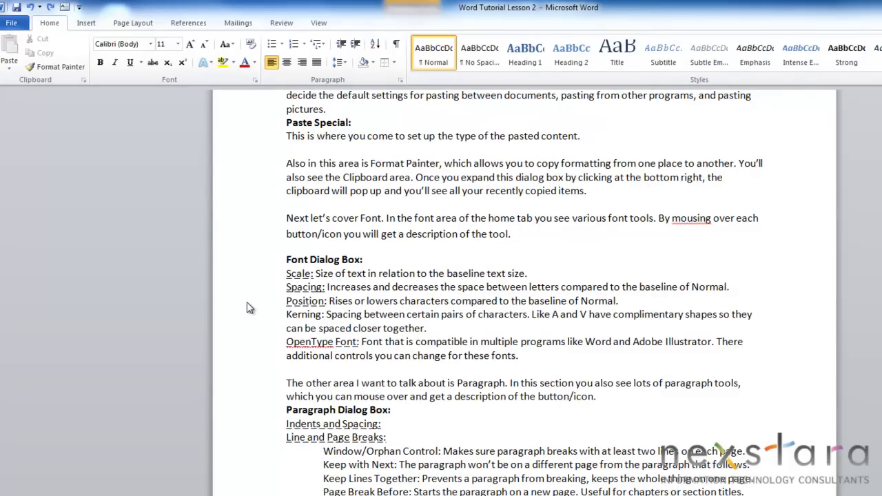
mouse_move(166, 200)
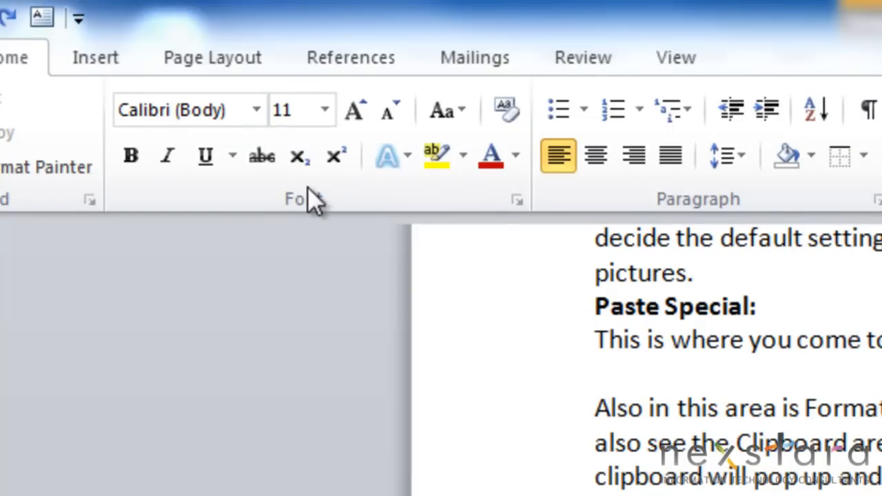
mouse_move(290, 207)
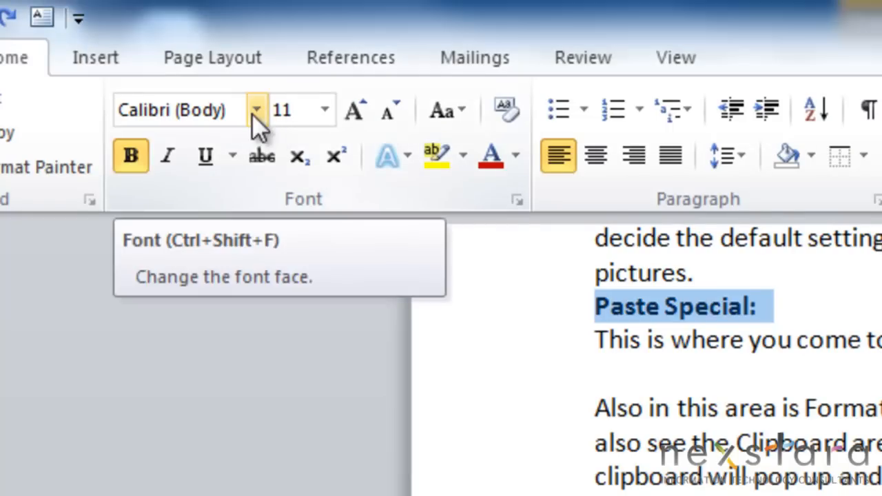
- Browse font and size lists, grow the heading then shrink it back to 11, and view Change Case
left_click(257, 109)
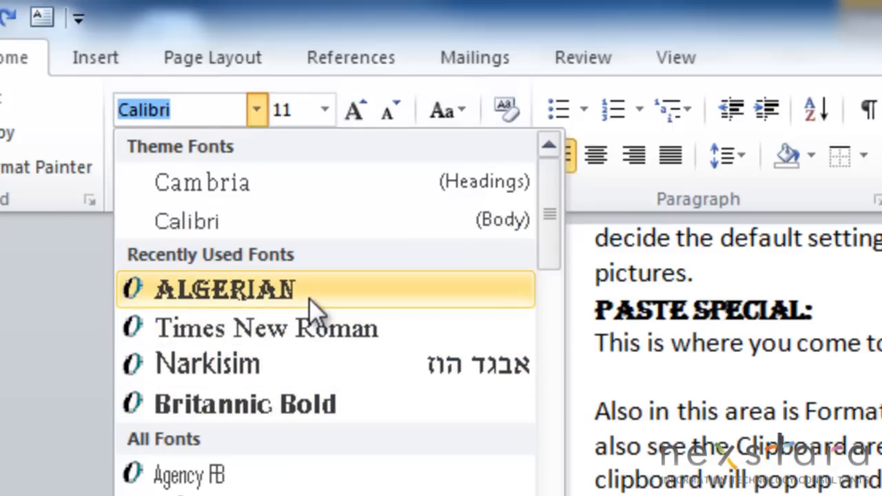
left_click(325, 110)
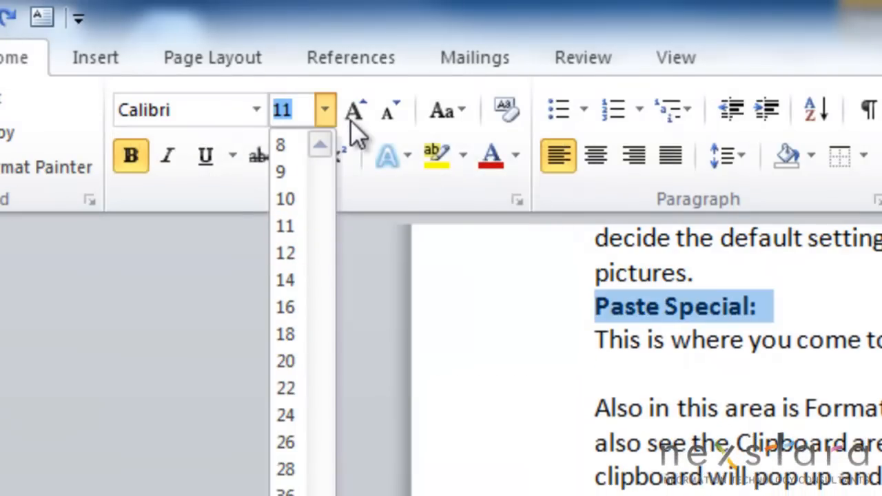
mouse_move(362, 124)
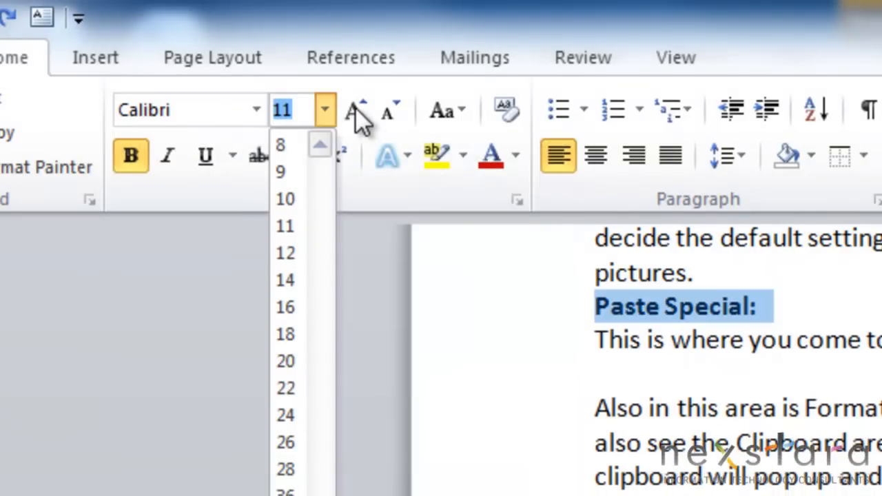
left_click(355, 110)
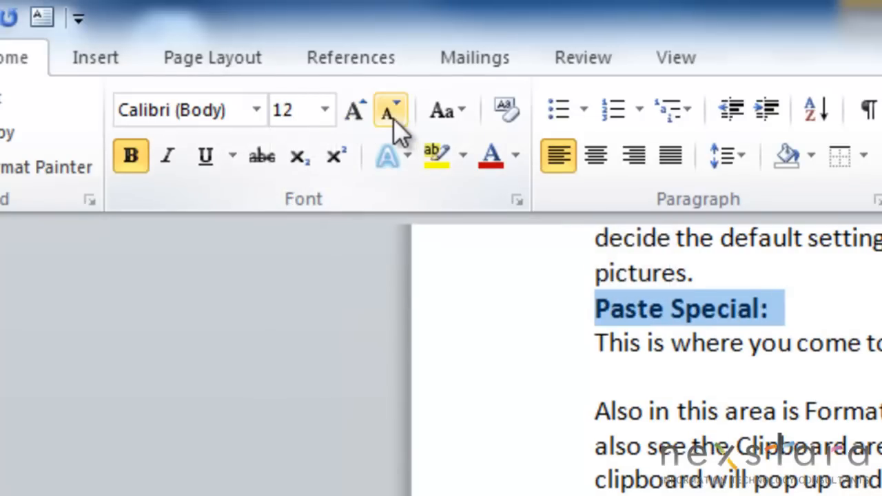
left_click(388, 110)
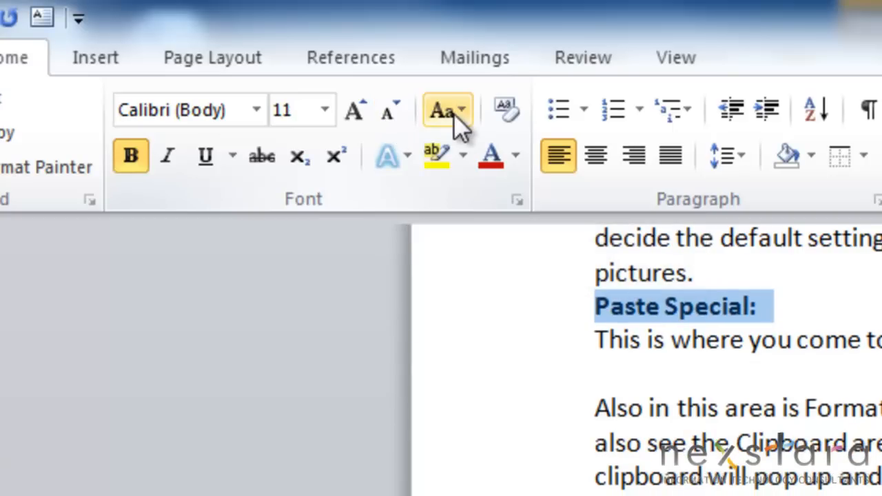
mouse_move(444, 110)
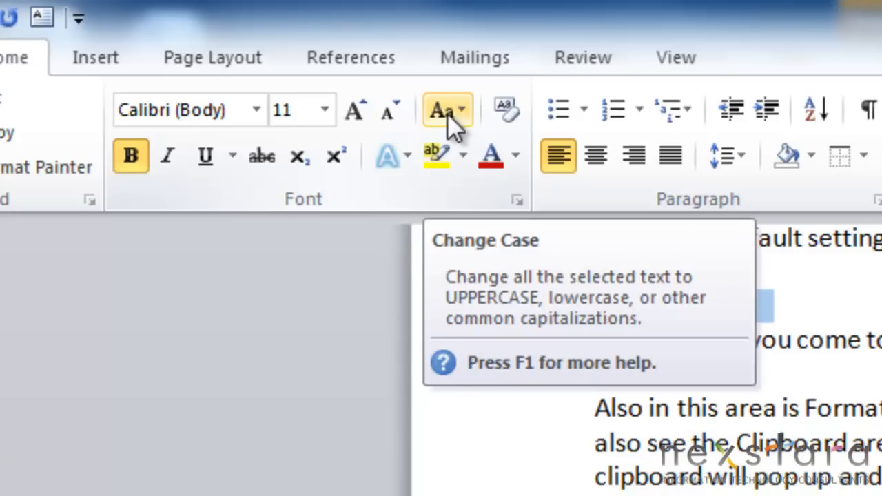
left_click(446, 110)
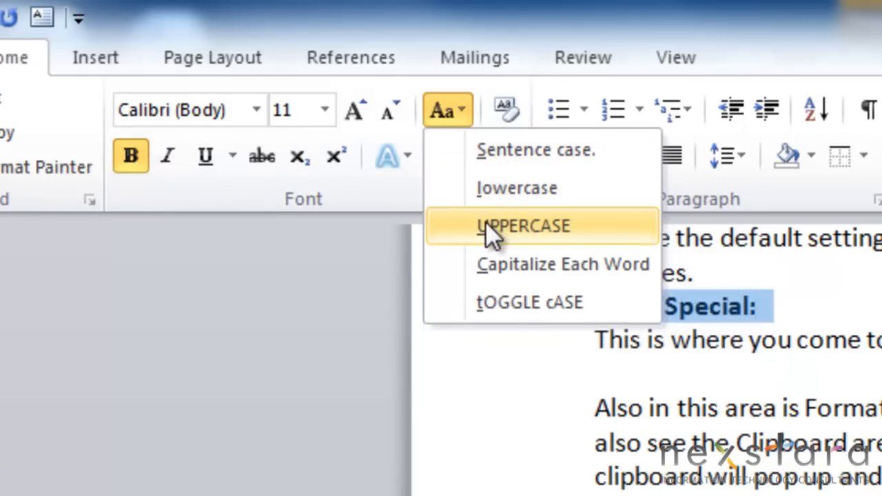
mouse_move(494, 248)
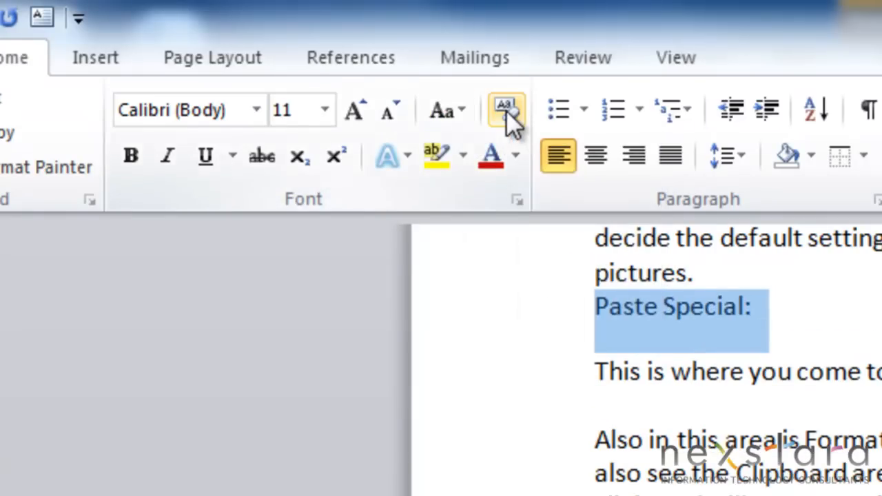
mouse_move(505, 110)
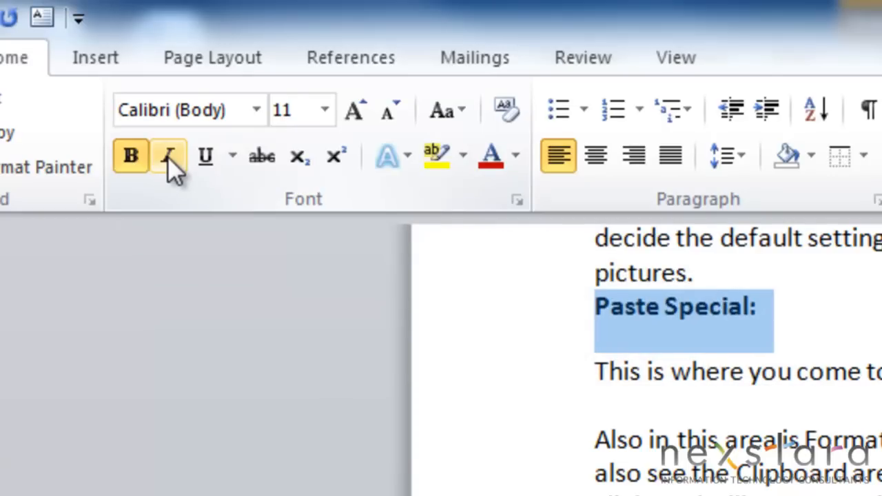
- Italicize and underline the Paste Special: heading, viewing the underline styles
left_click(168, 155)
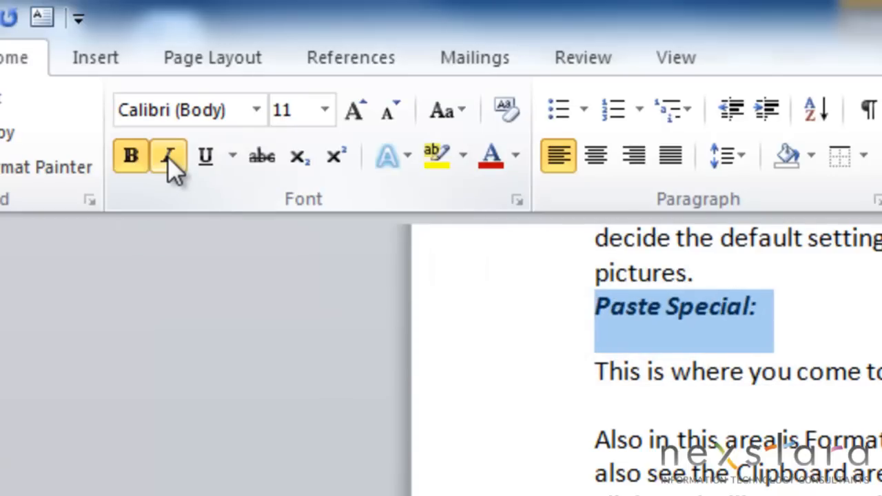
mouse_move(206, 155)
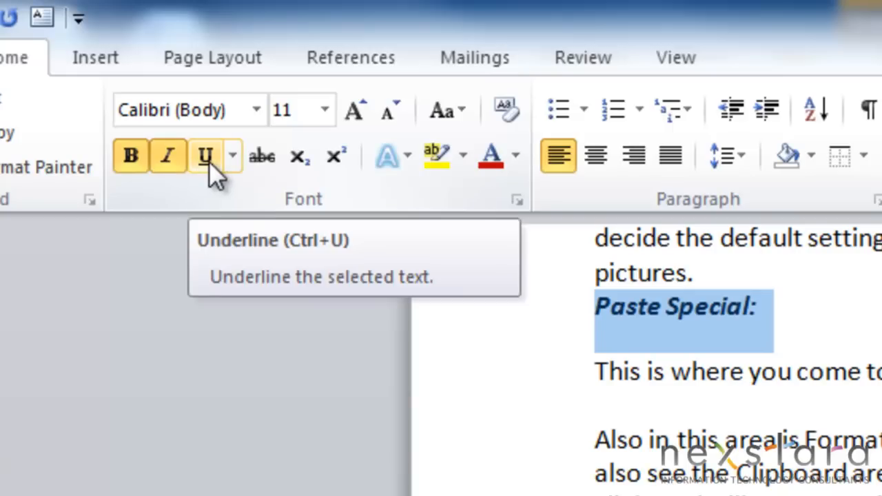
left_click(204, 155)
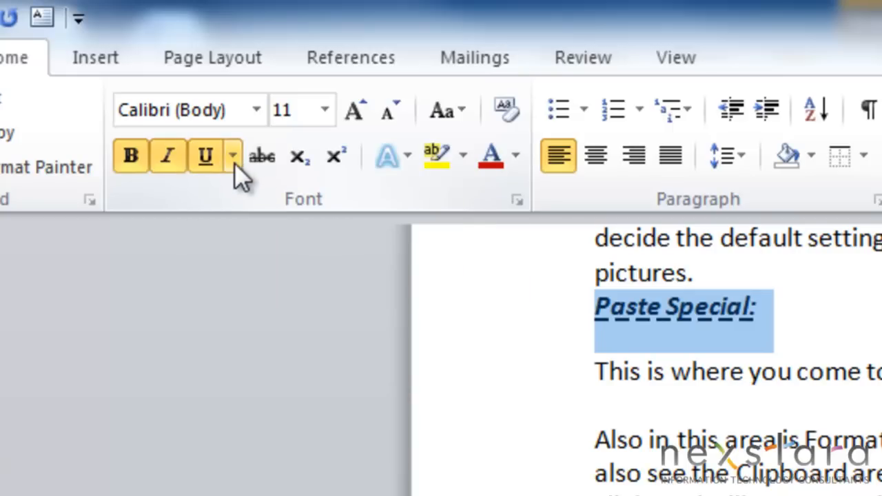
left_click(233, 155)
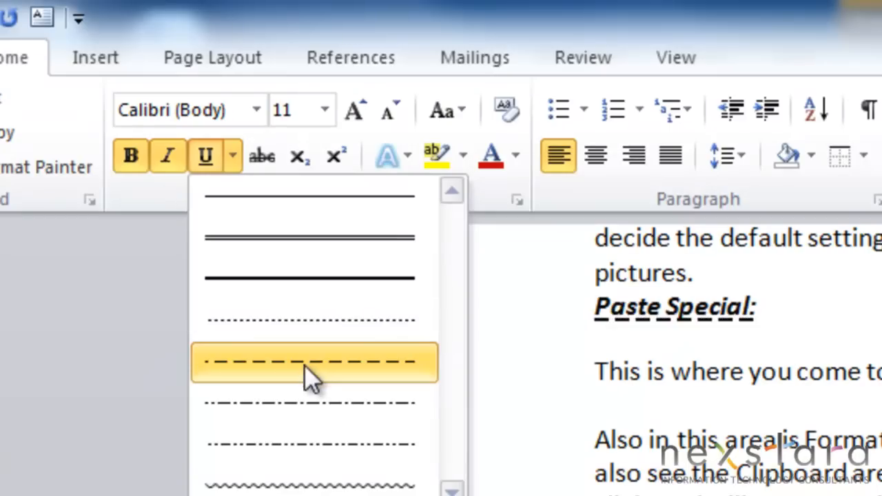
mouse_move(289, 238)
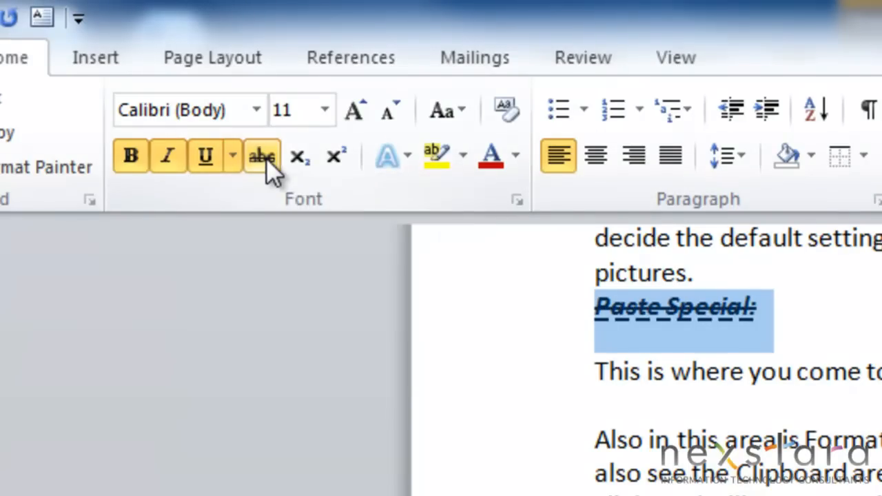
mouse_move(261, 155)
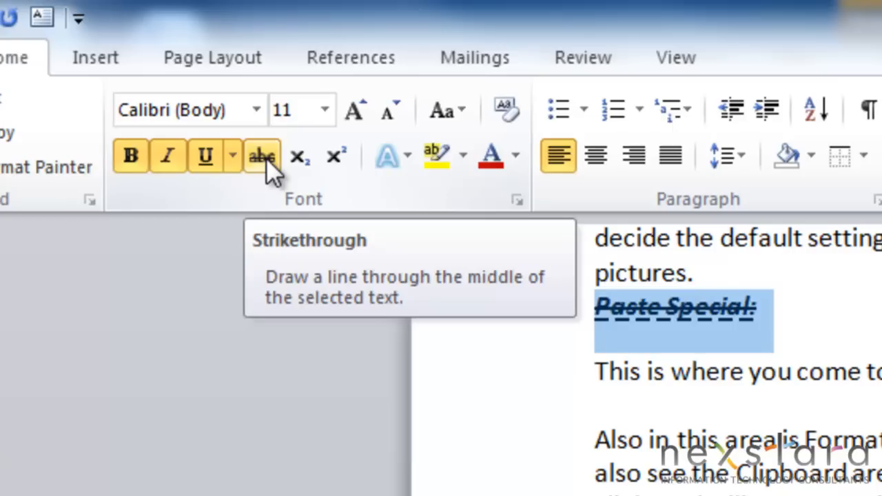
mouse_move(300, 155)
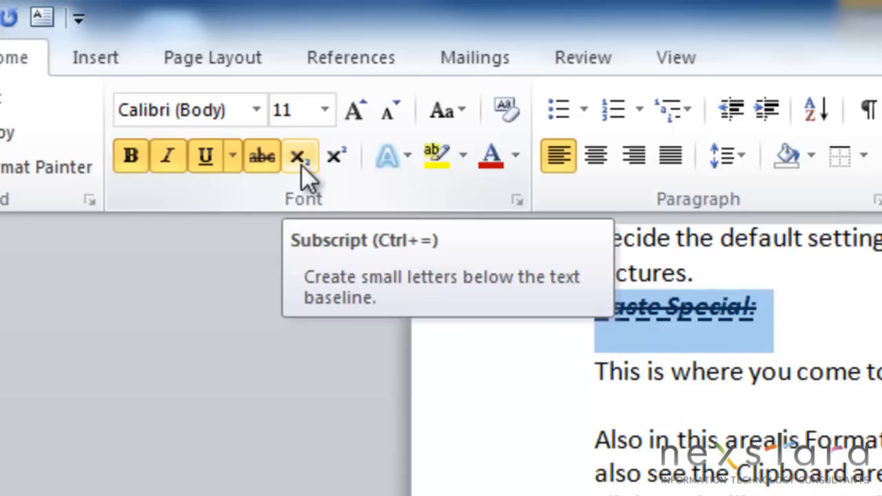
mouse_move(336, 155)
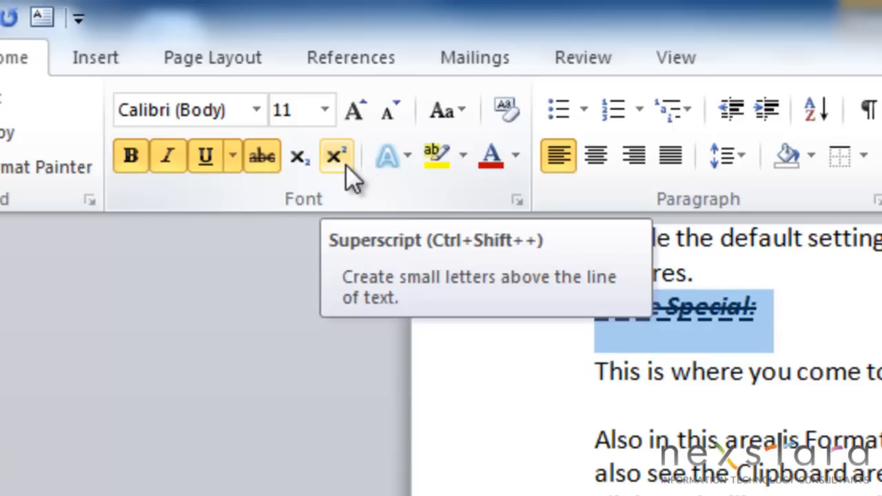
mouse_move(385, 155)
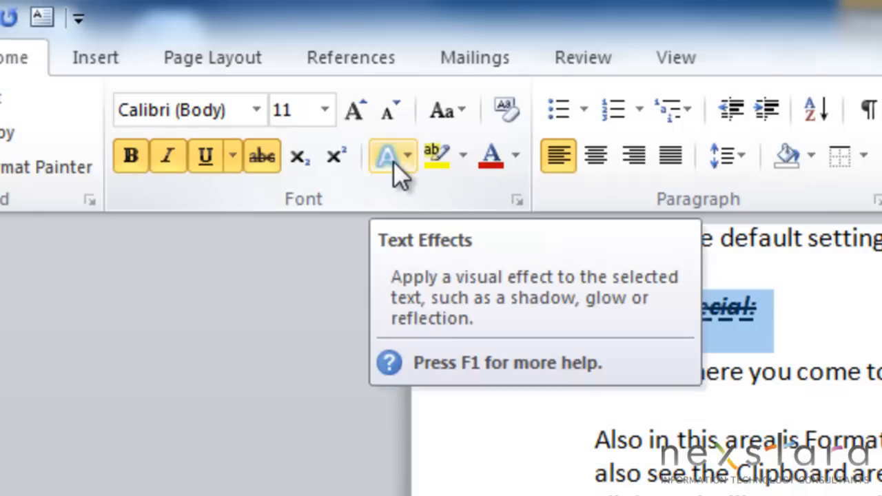
mouse_move(417, 182)
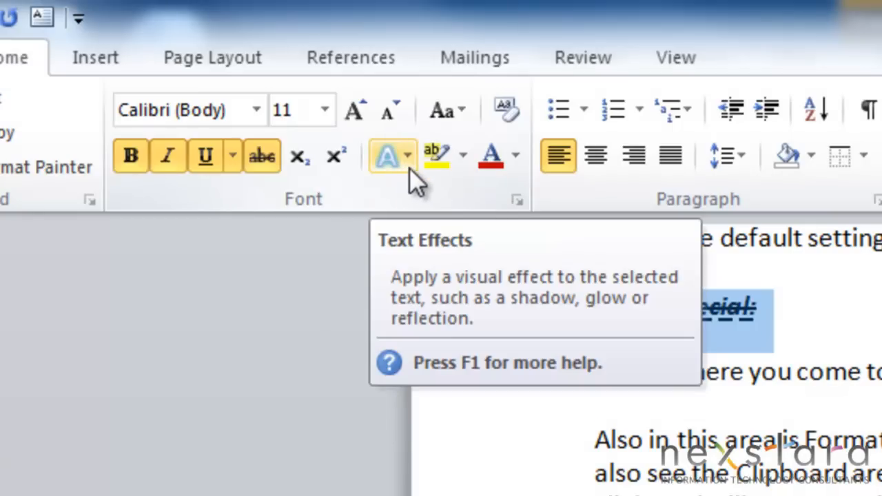
- Highlight the Paste Special: heading yellow after browsing Text Effects, then view font colours
left_click(385, 154)
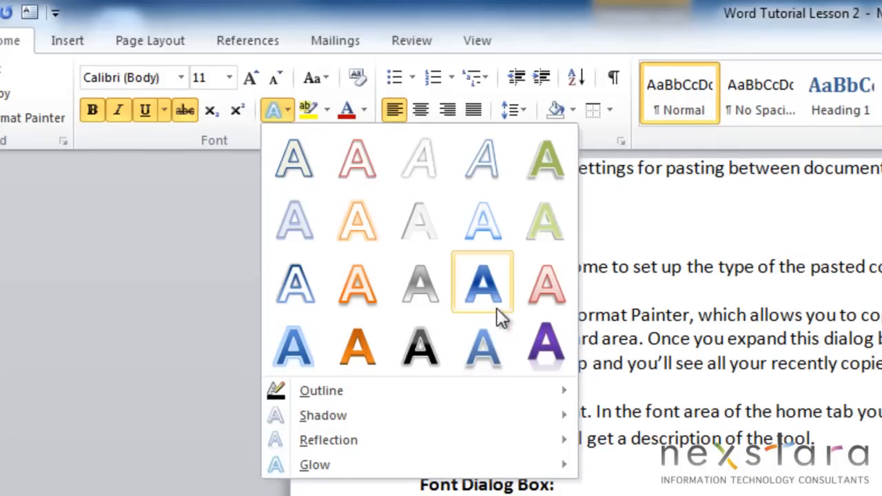
mouse_move(321, 391)
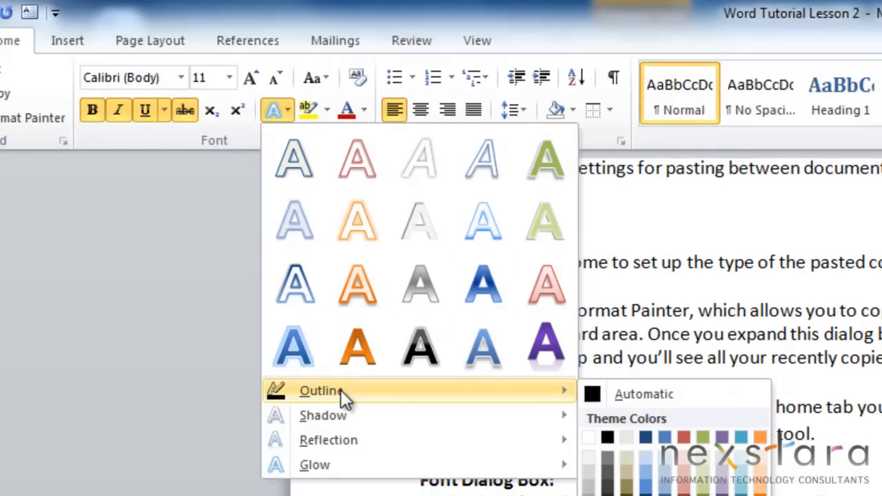
mouse_move(314, 464)
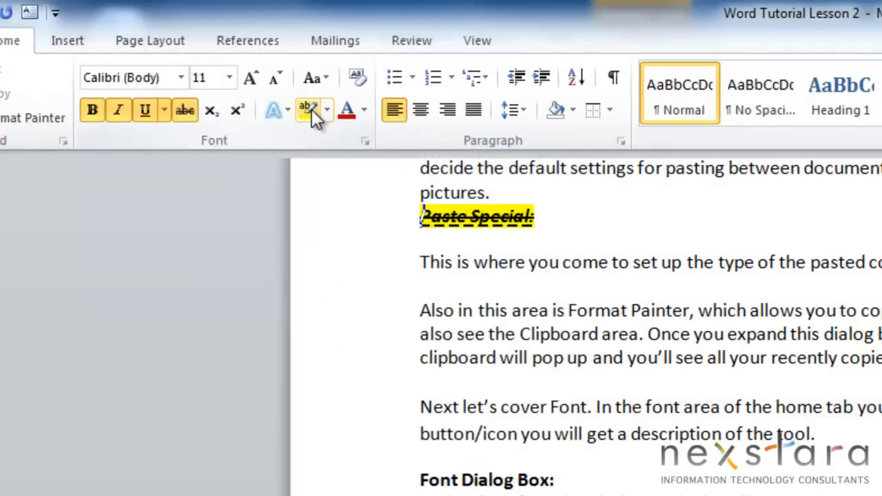
mouse_move(306, 110)
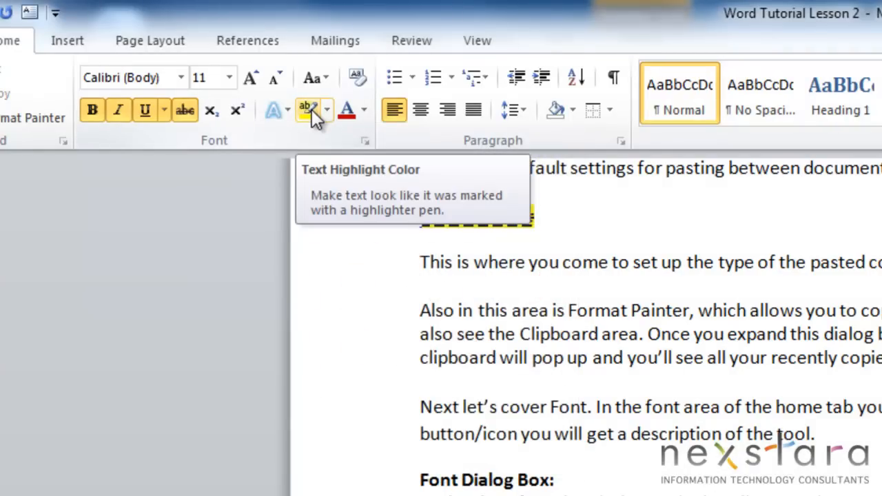
left_click(326, 109)
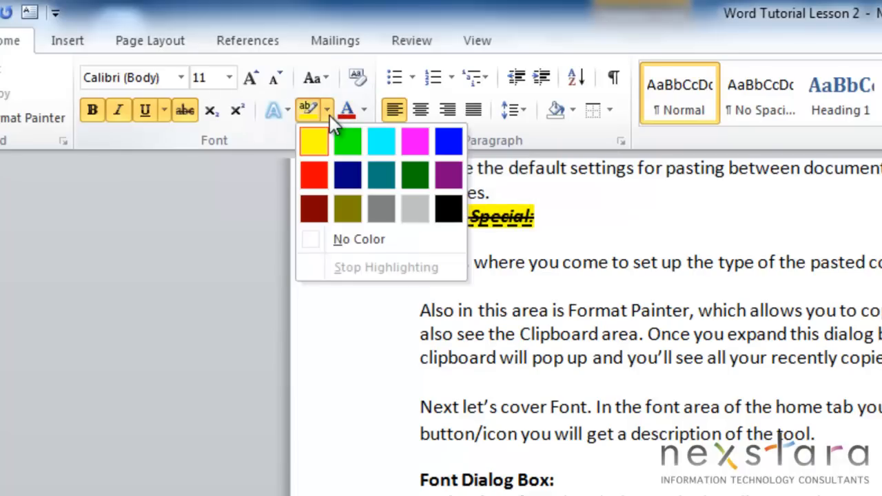
mouse_move(430, 238)
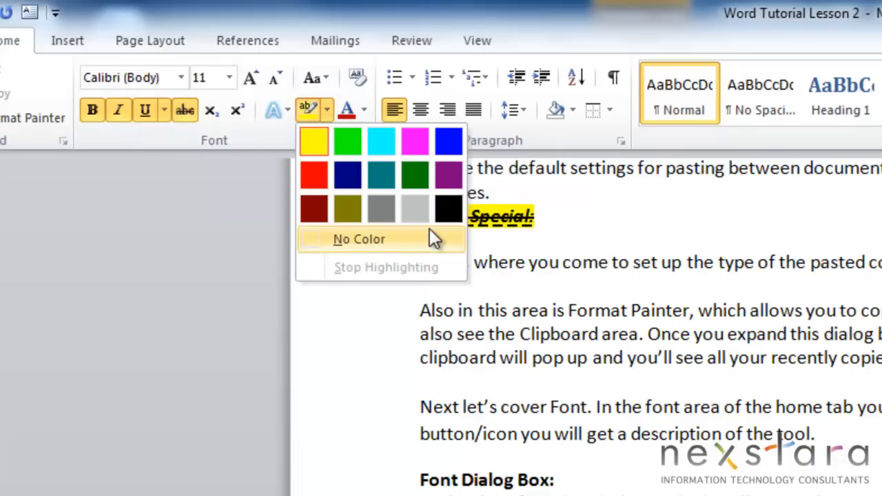
mouse_move(368, 249)
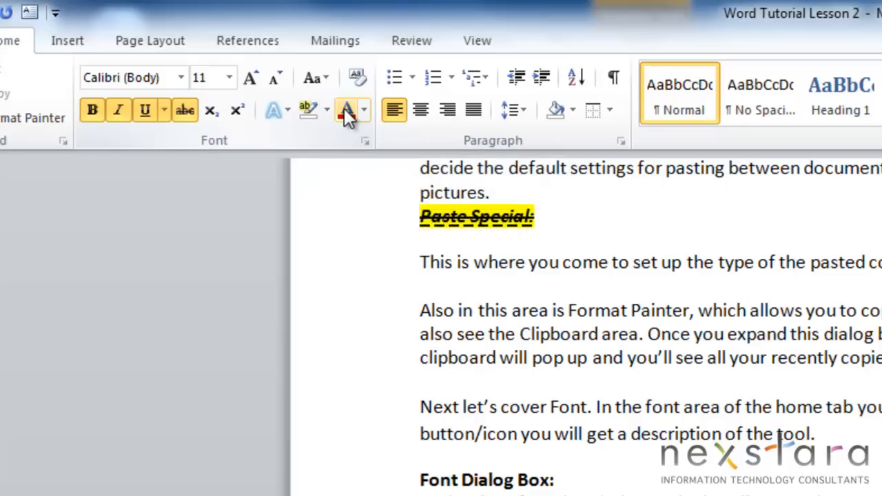
left_click(366, 111)
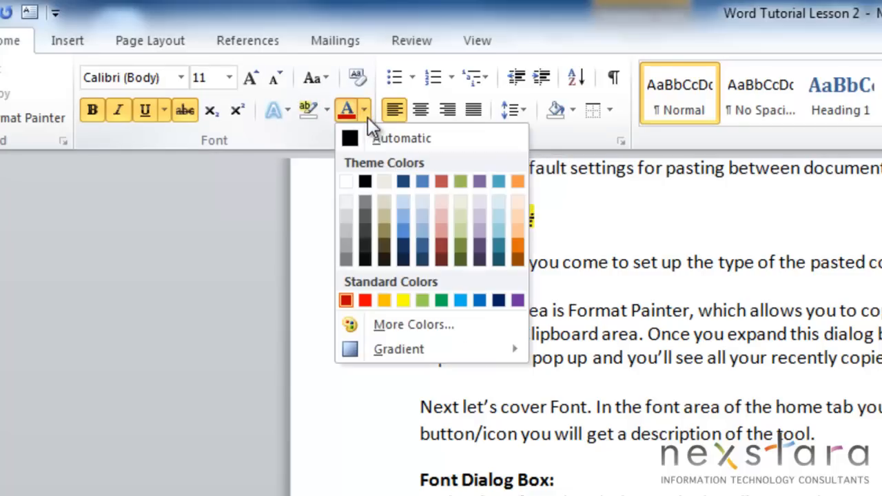
mouse_move(441, 230)
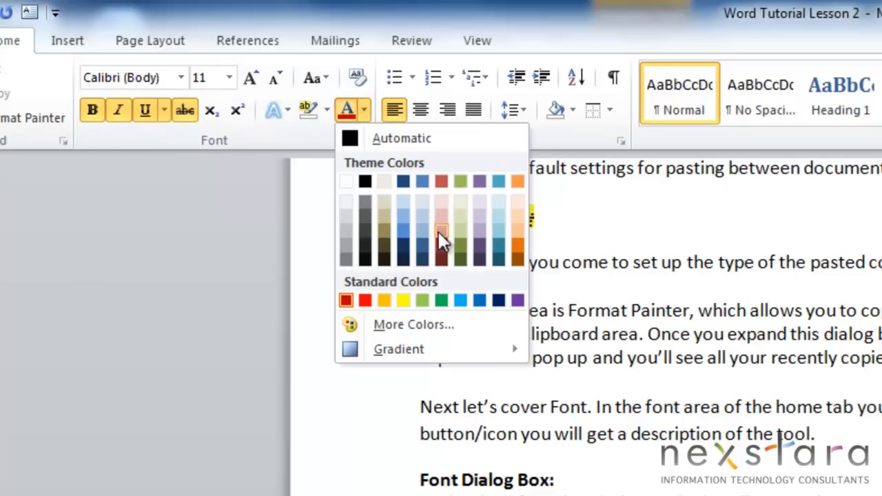
mouse_move(422, 216)
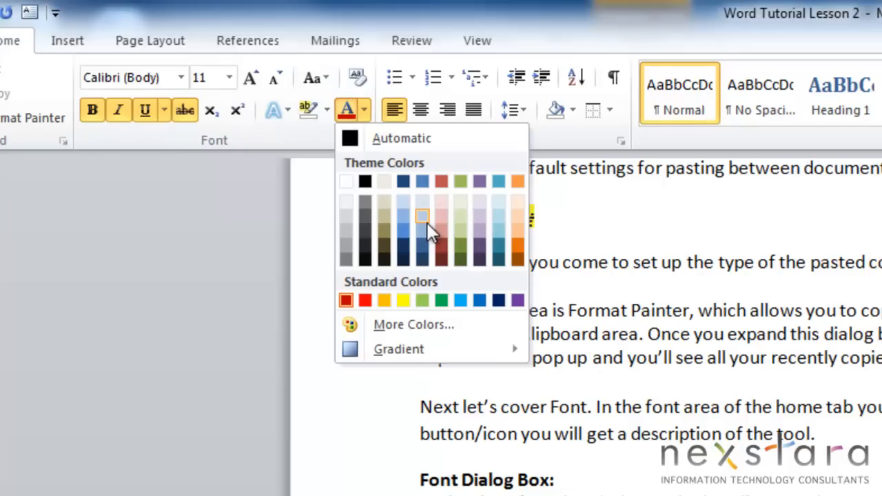
mouse_move(405, 291)
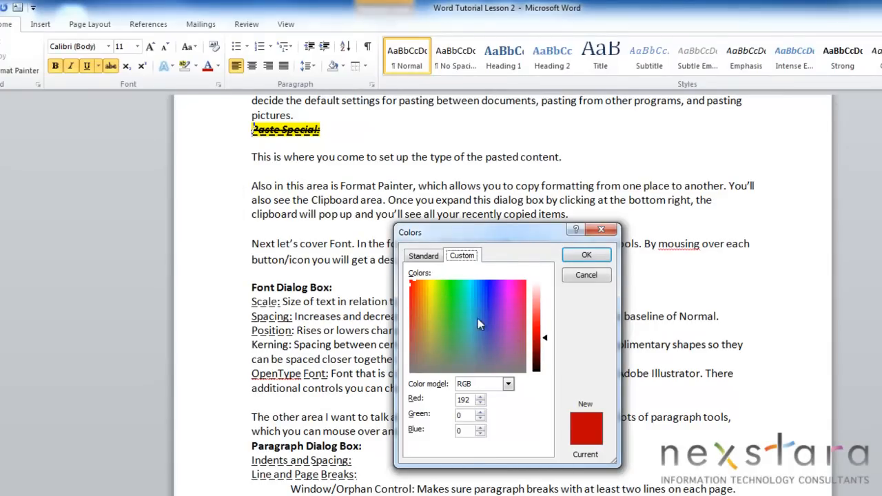
mouse_move(476, 329)
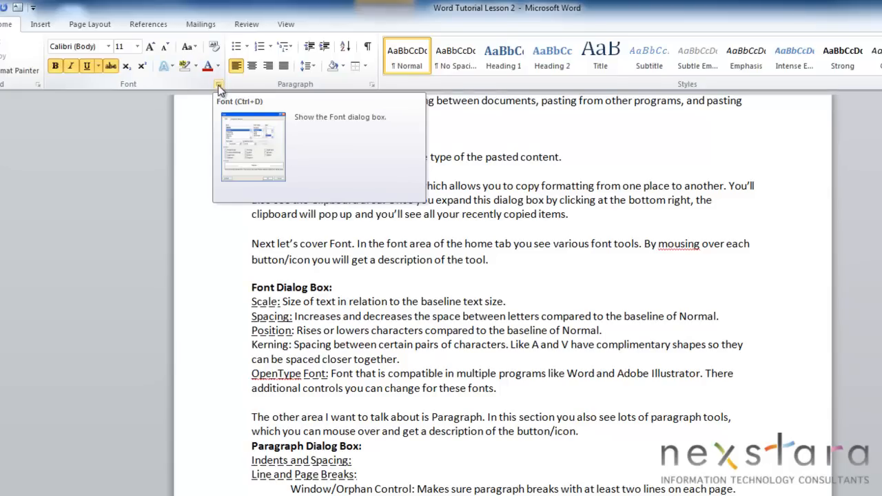
- Set the character Scale to 90% on the Font dialog's Advanced tab
left_click(218, 83)
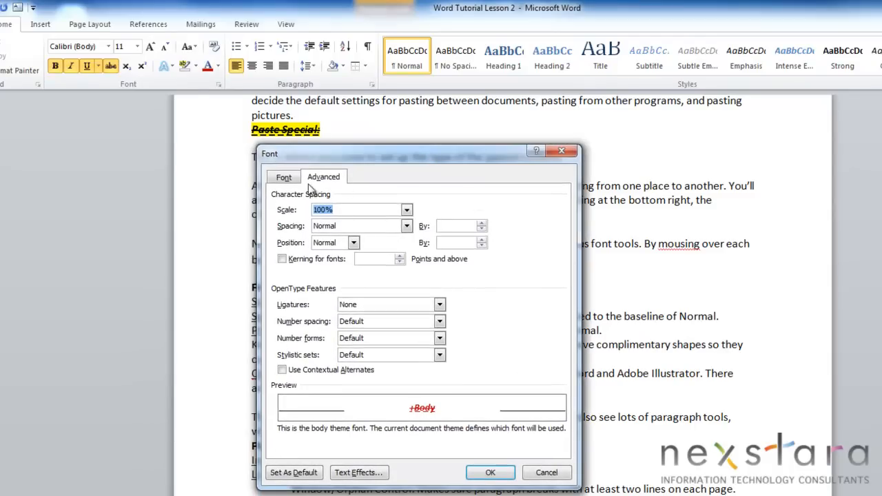
mouse_move(346, 189)
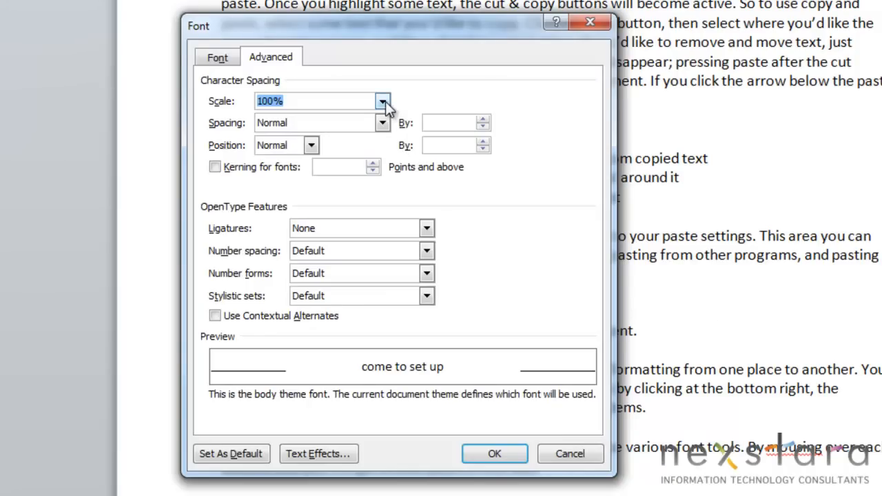
left_click(383, 102)
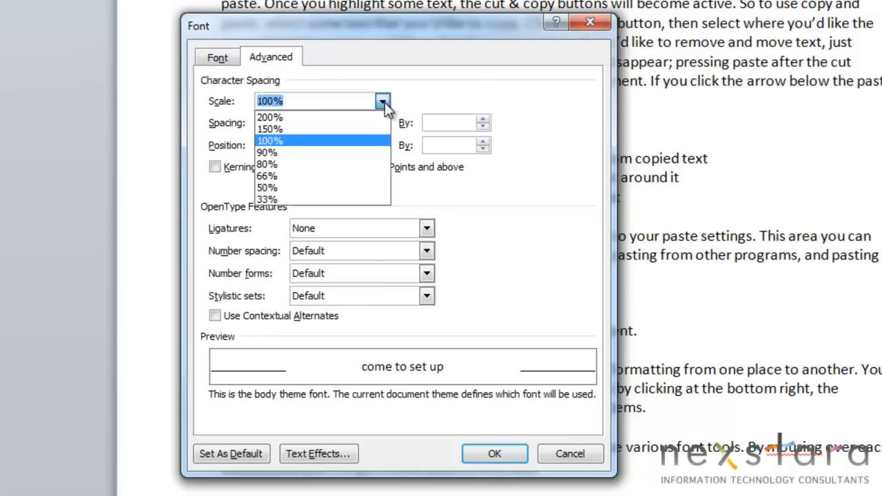
mouse_move(401, 403)
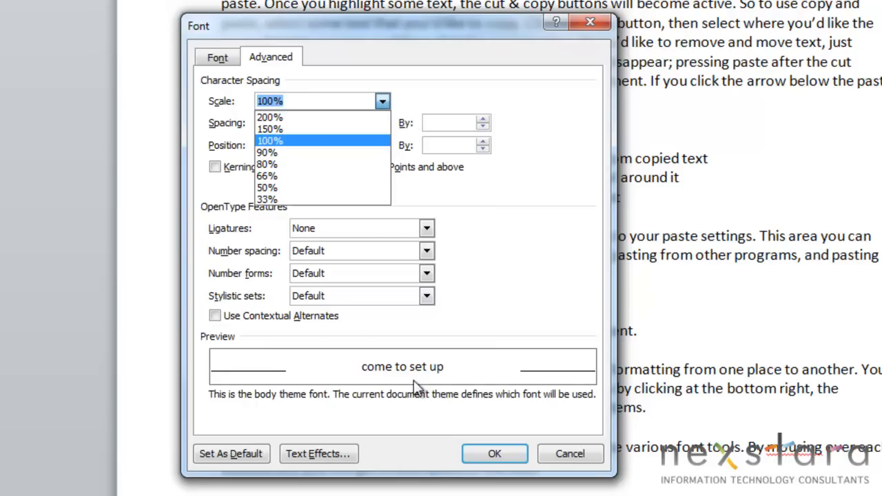
mouse_move(338, 141)
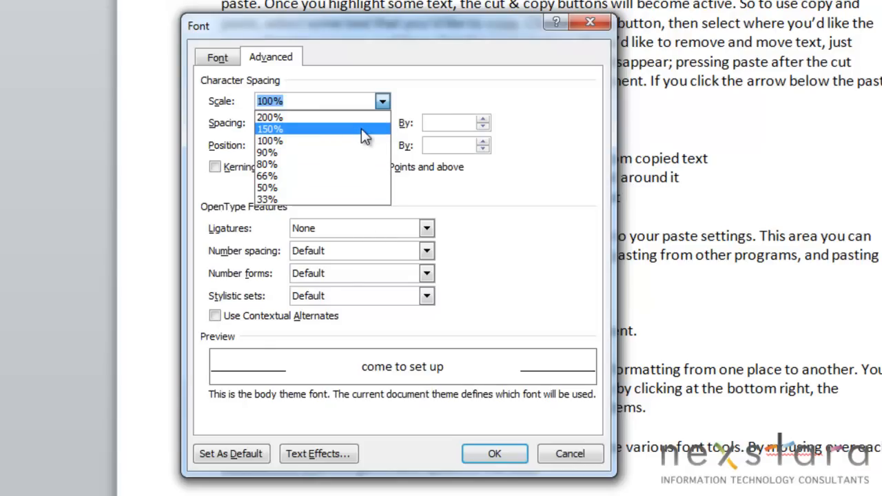
mouse_move(358, 164)
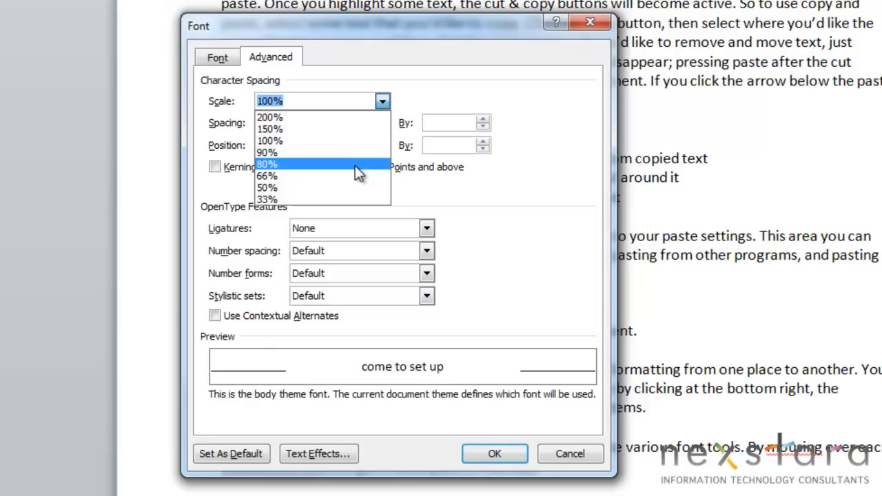
left_click(267, 153)
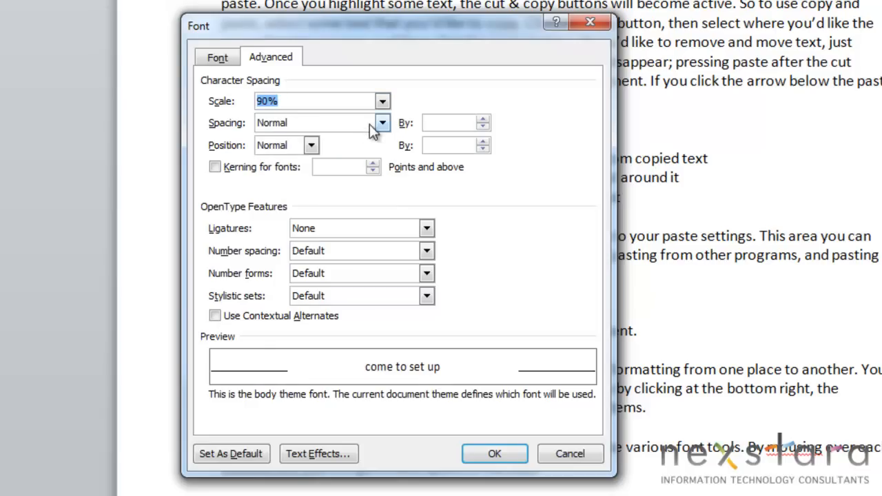
left_click(382, 100)
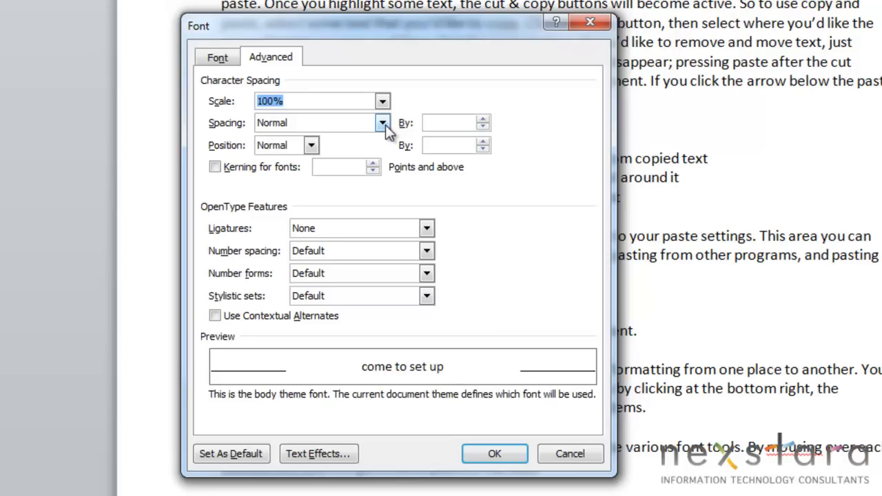
- Set spacing Expanded by 1.4 pt, position Raised by 1 pt, and kerning from 11 pt
left_click(383, 122)
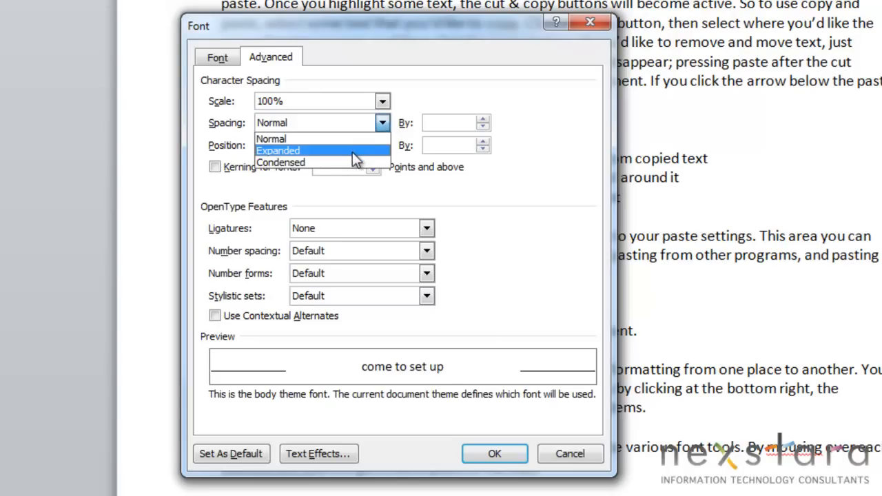
left_click(278, 151)
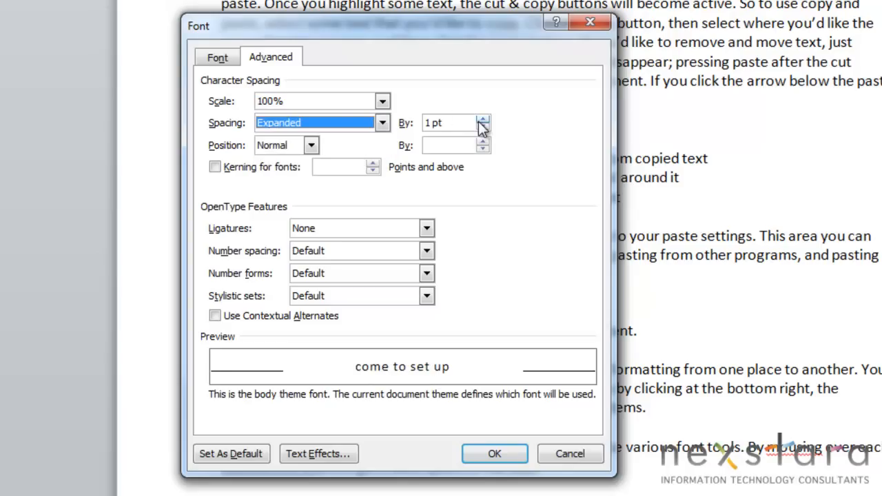
left_click(483, 118)
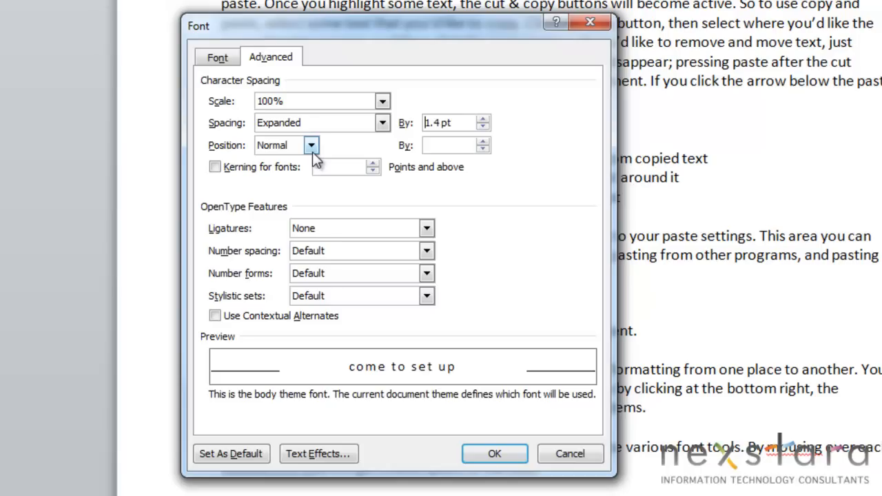
left_click(311, 145)
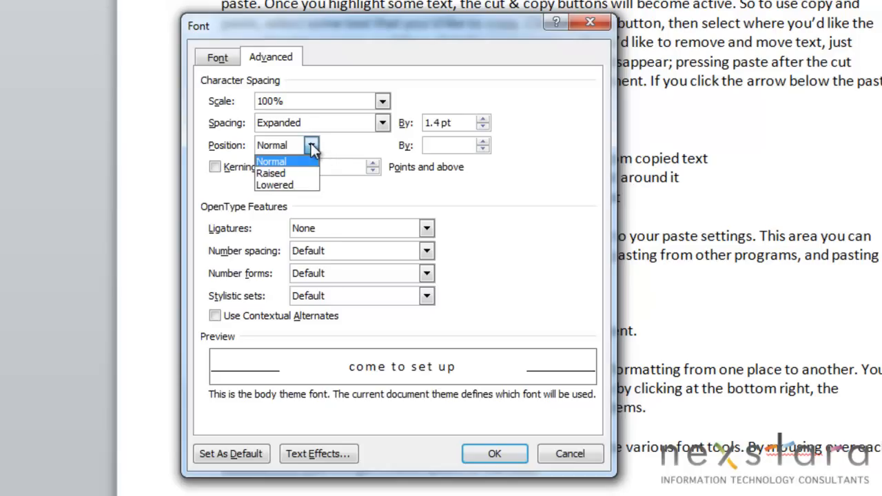
mouse_move(289, 184)
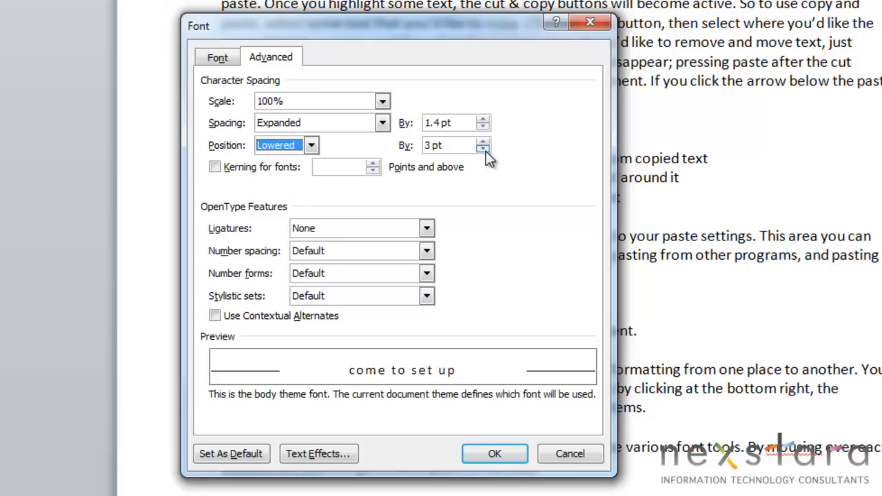
left_click(483, 141)
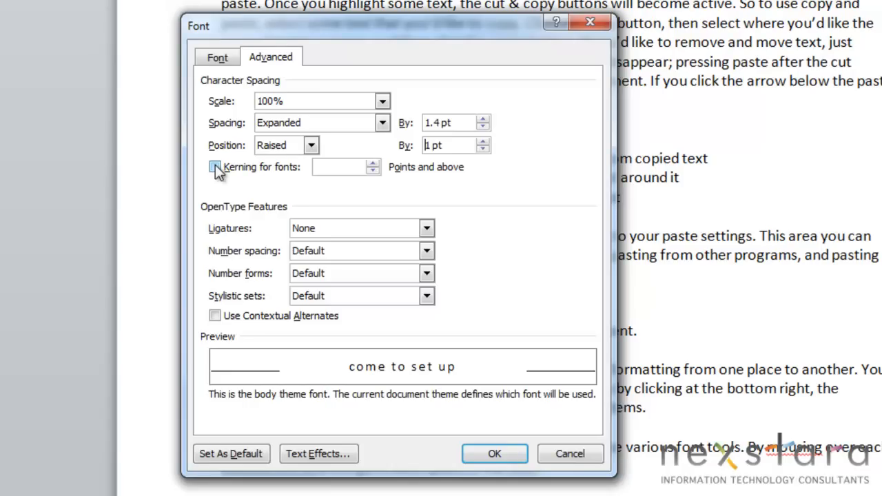
left_click(215, 167)
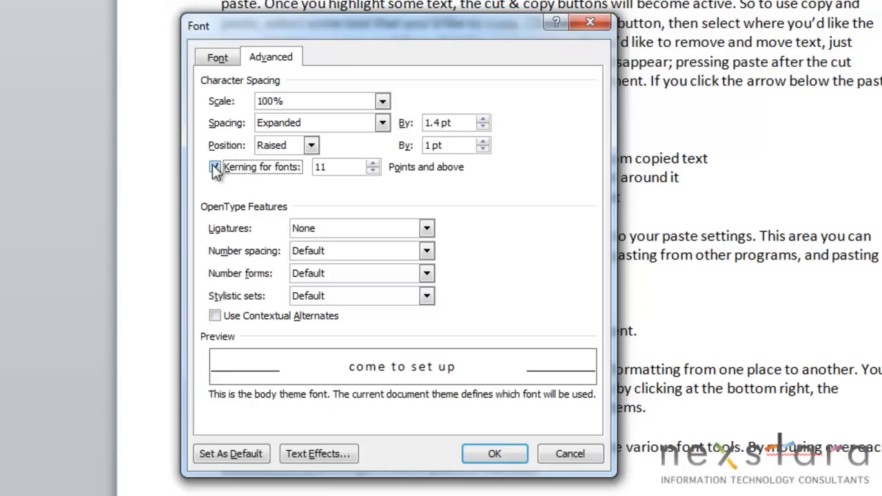
left_click(214, 167)
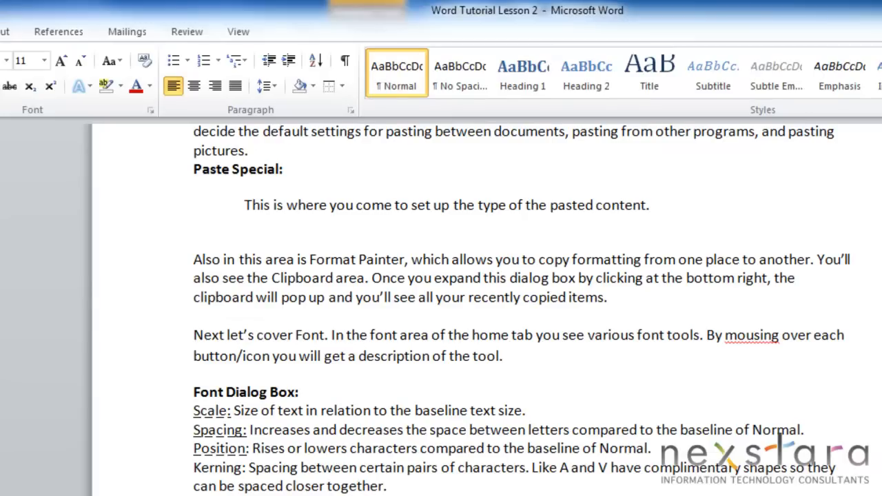
mouse_move(260, 66)
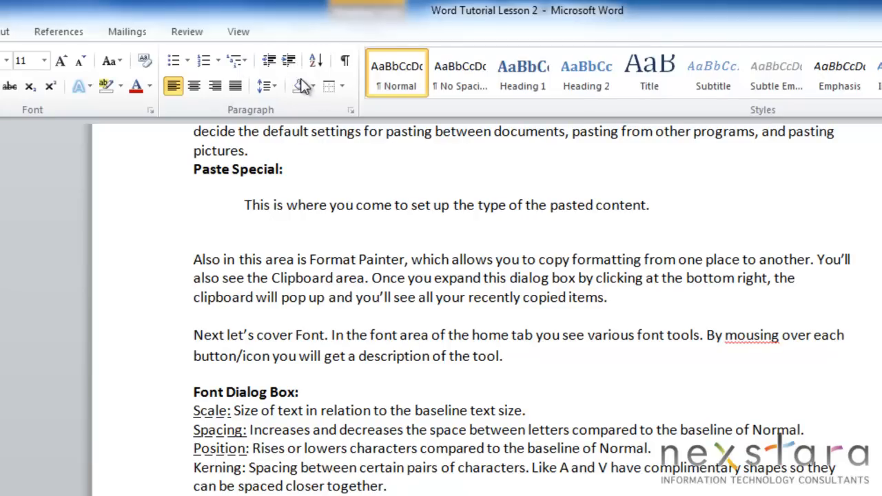
mouse_move(210, 122)
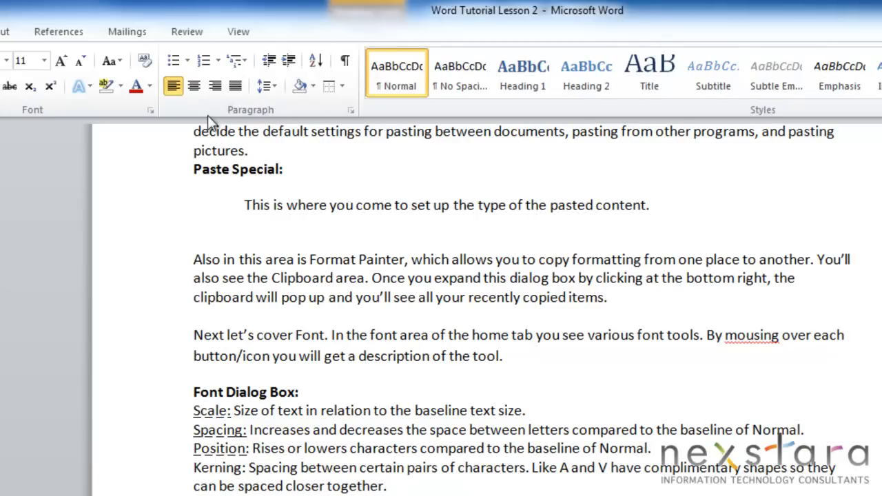
mouse_move(217, 117)
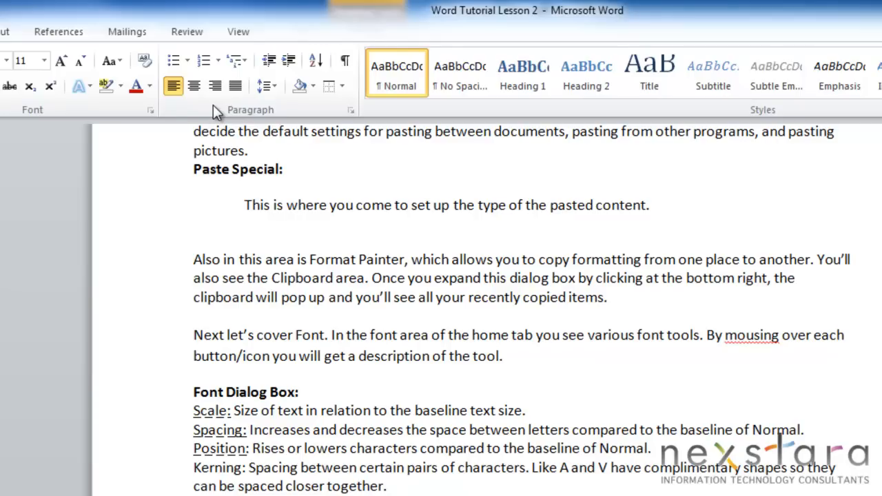
mouse_move(177, 63)
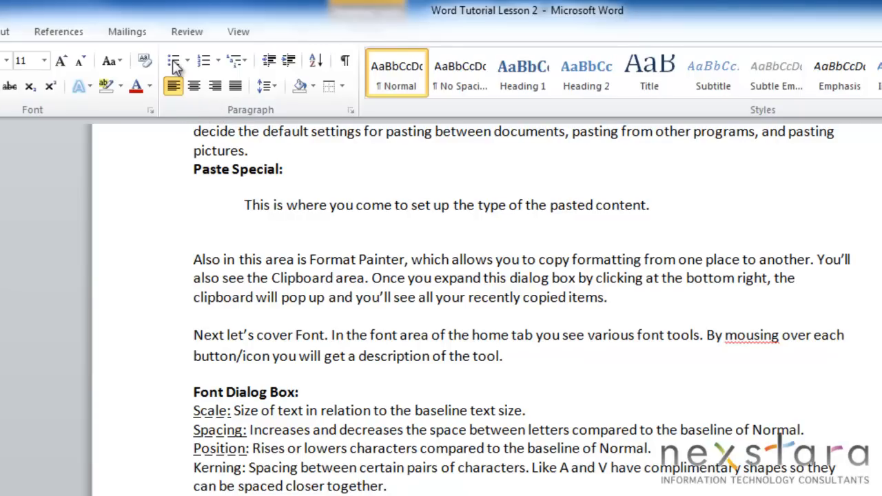
mouse_move(174, 60)
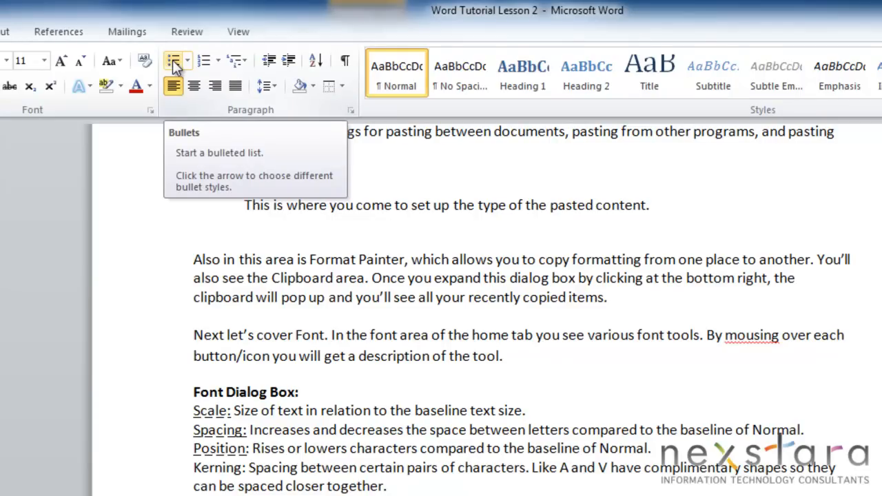
mouse_move(191, 65)
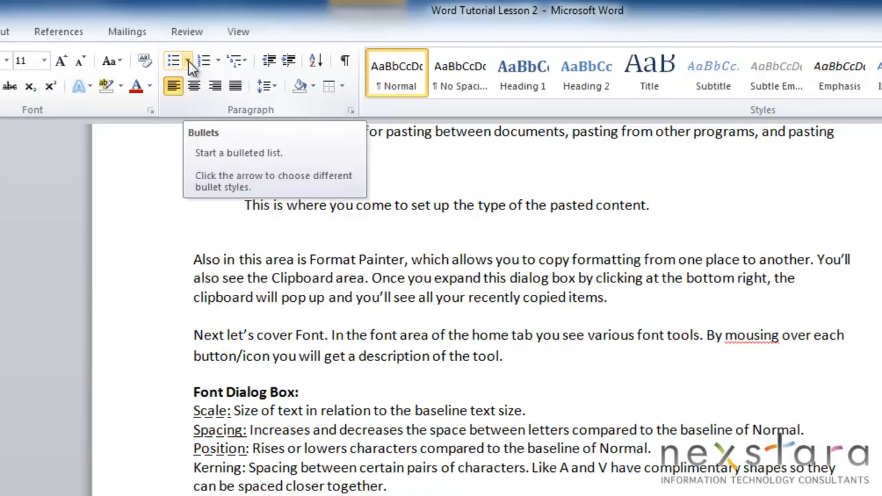
- Browse the Bullets, Numbering and Multilevel List galleries, then increase the line's indent
left_click(192, 60)
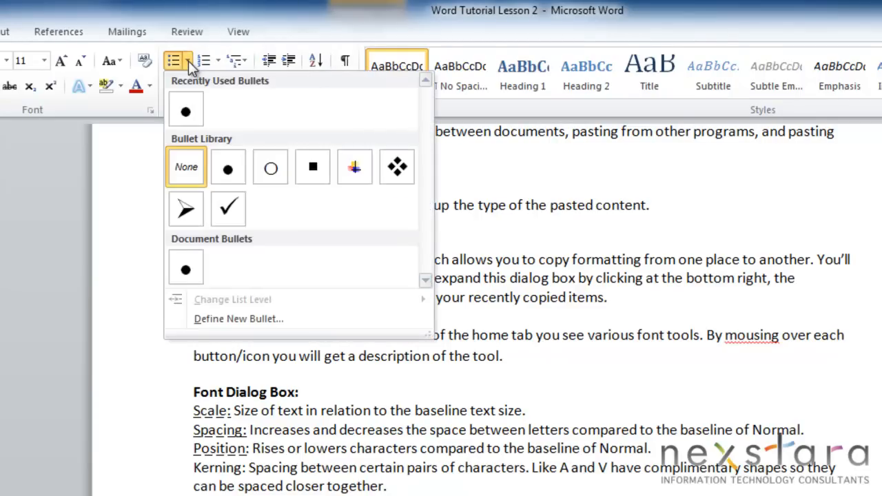
mouse_move(354, 167)
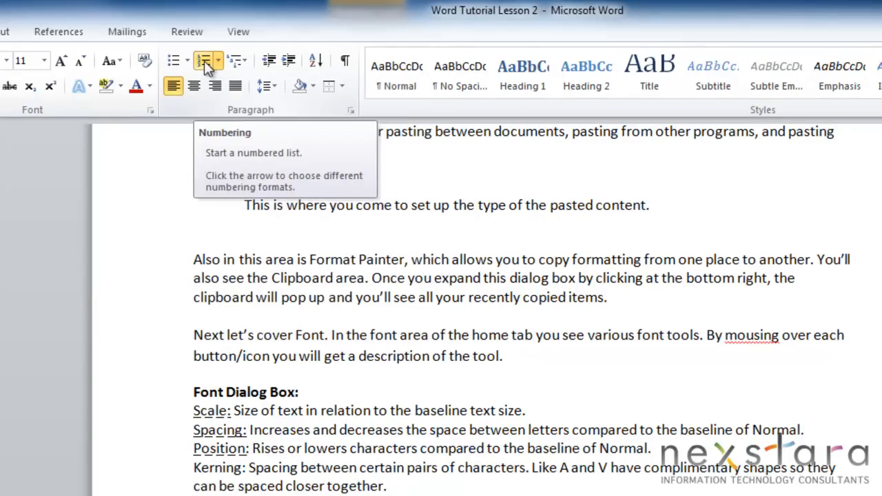
left_click(218, 61)
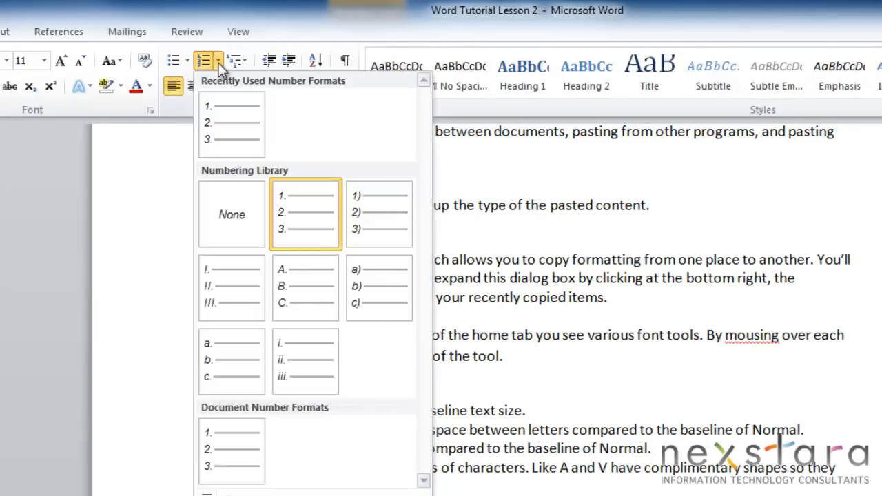
mouse_move(304, 286)
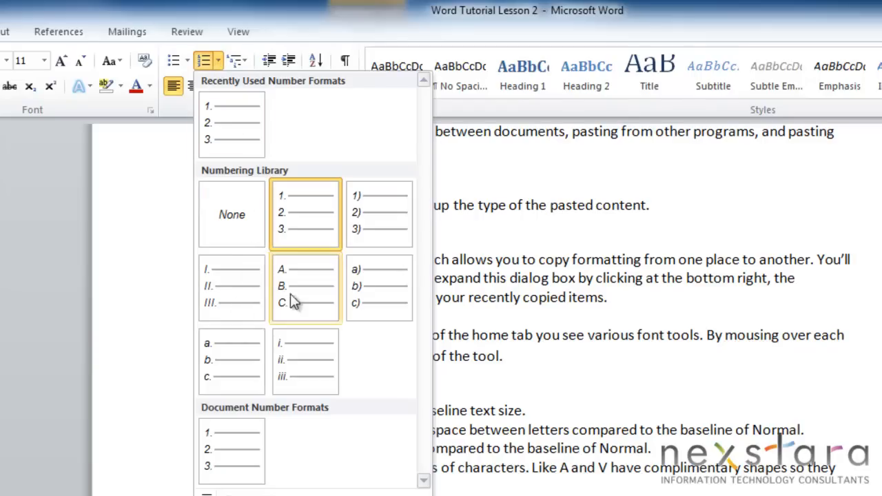
mouse_move(307, 310)
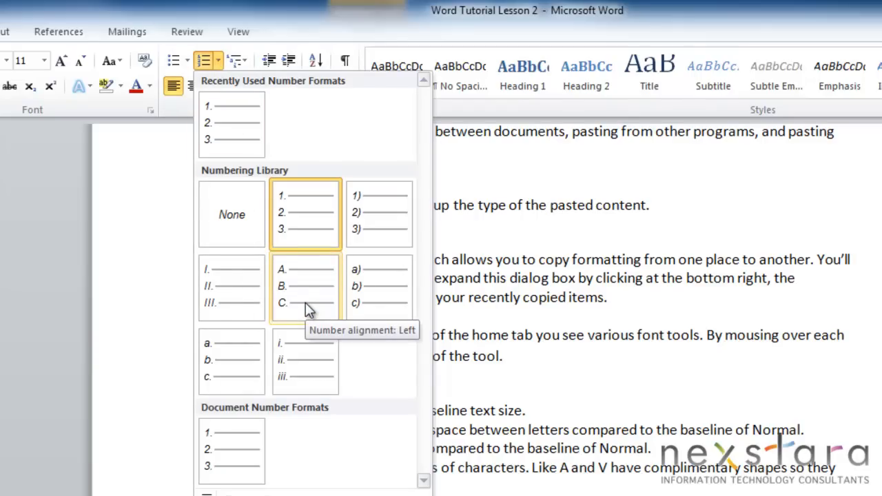
mouse_move(208, 88)
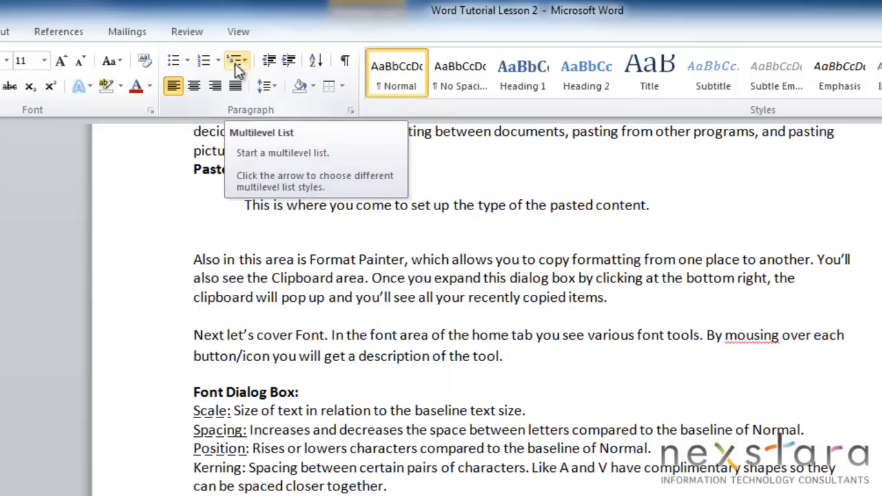
left_click(237, 60)
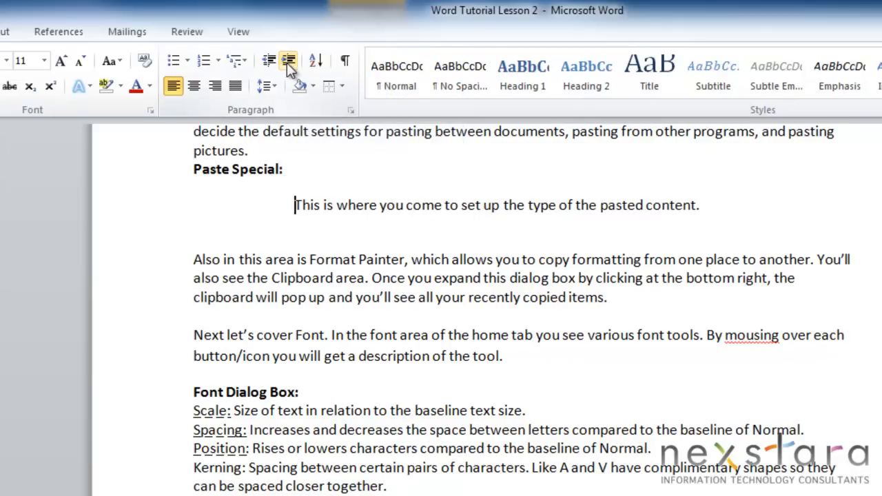
left_click(269, 61)
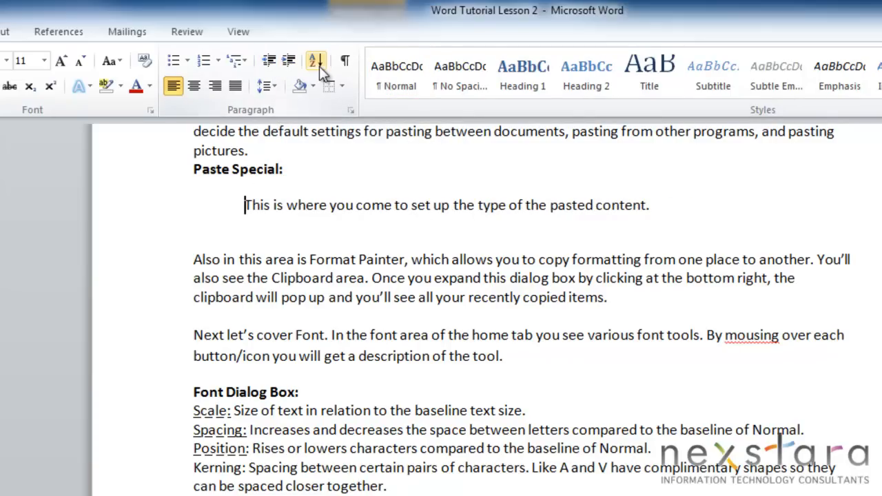
mouse_move(314, 60)
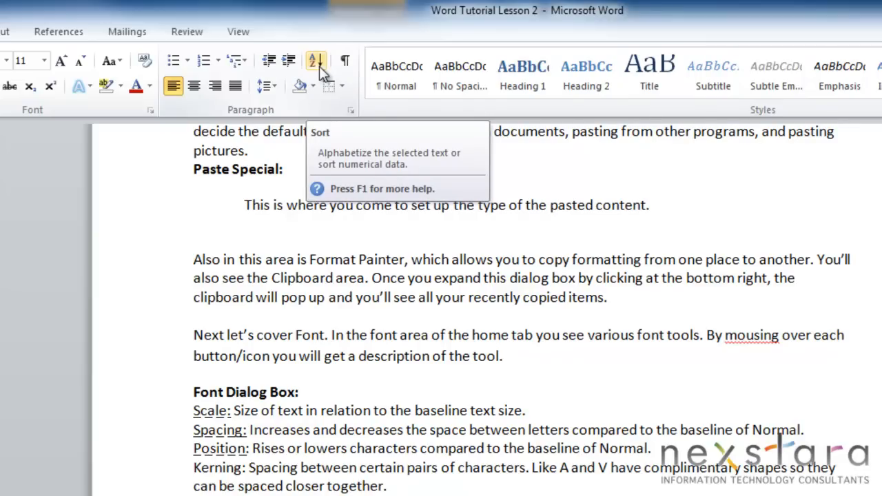
mouse_move(344, 61)
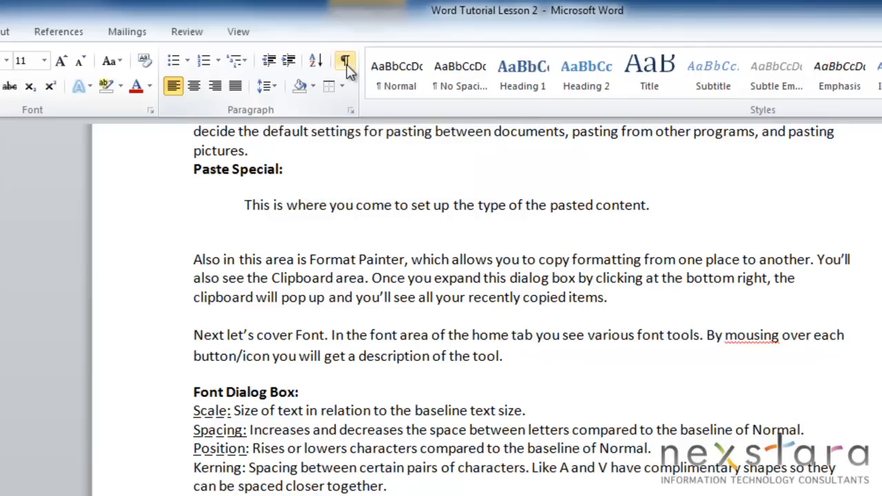
left_click(344, 62)
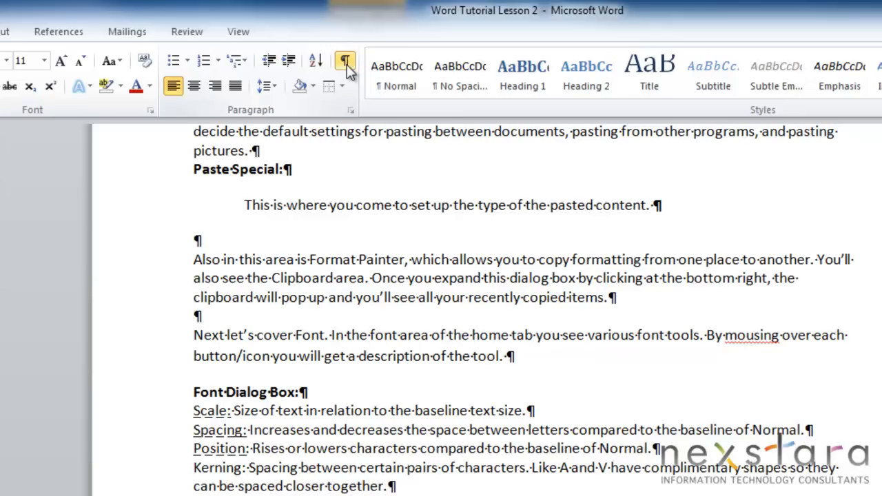
left_click(344, 61)
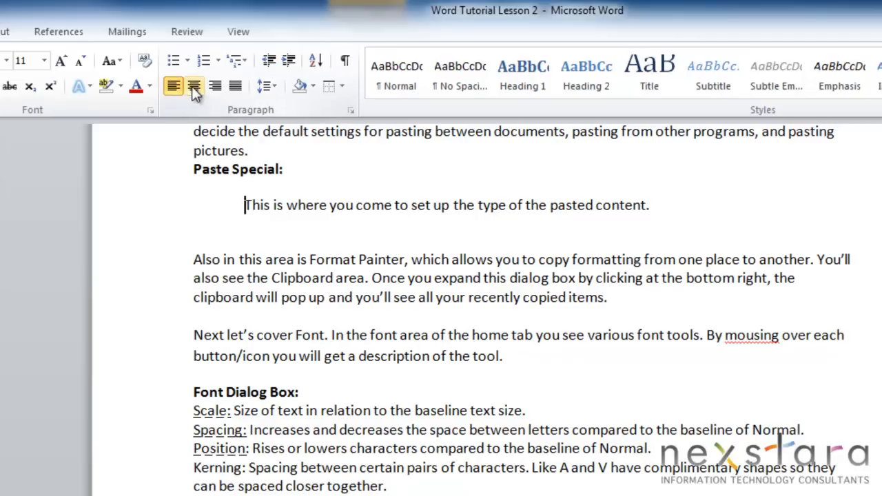
- Try right, left and center alignment on the pasted-content line, then justify it
left_click(215, 86)
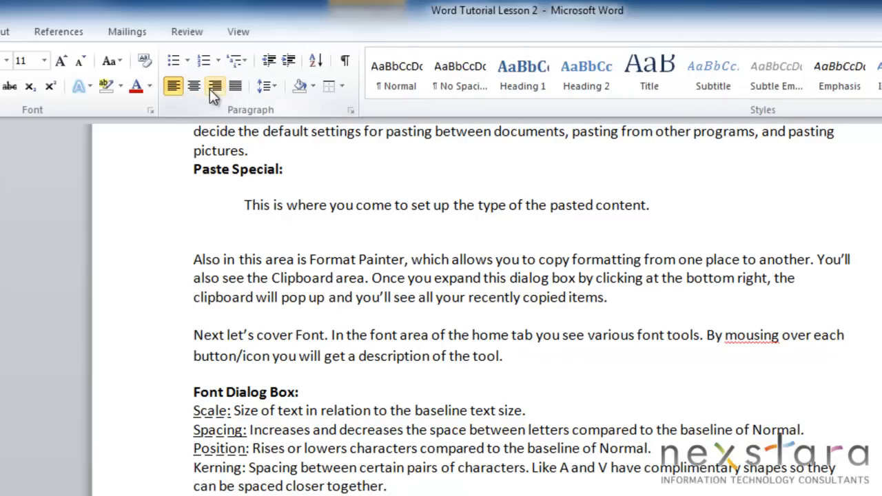
left_click(172, 86)
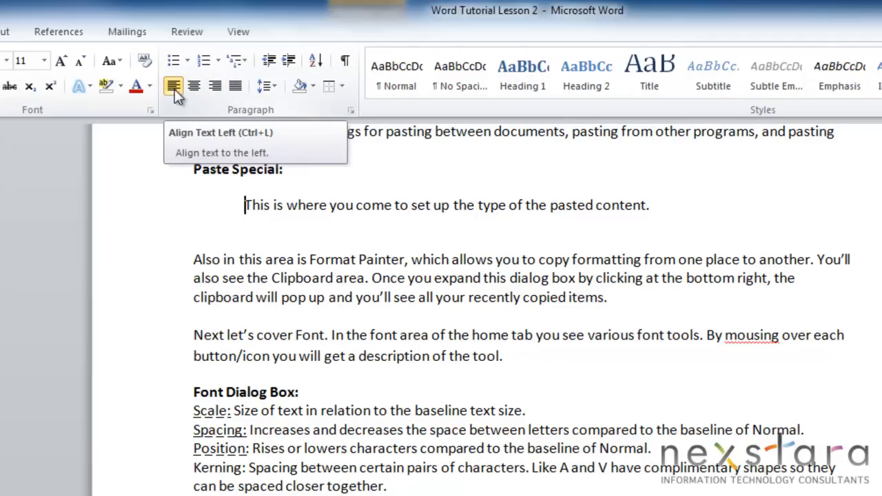
left_click(193, 86)
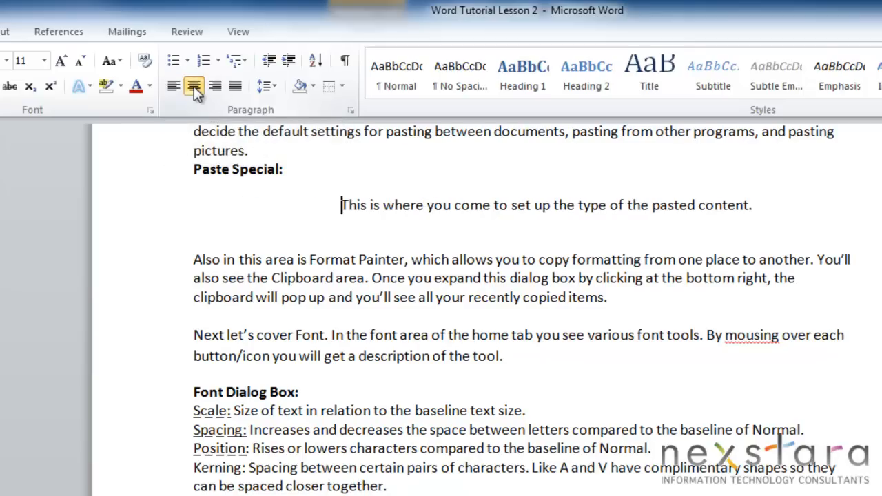
left_click(214, 85)
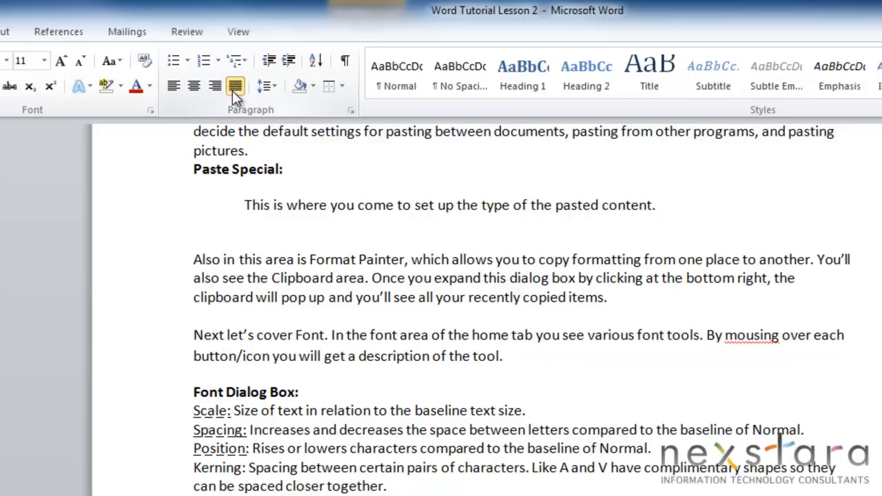
mouse_move(266, 87)
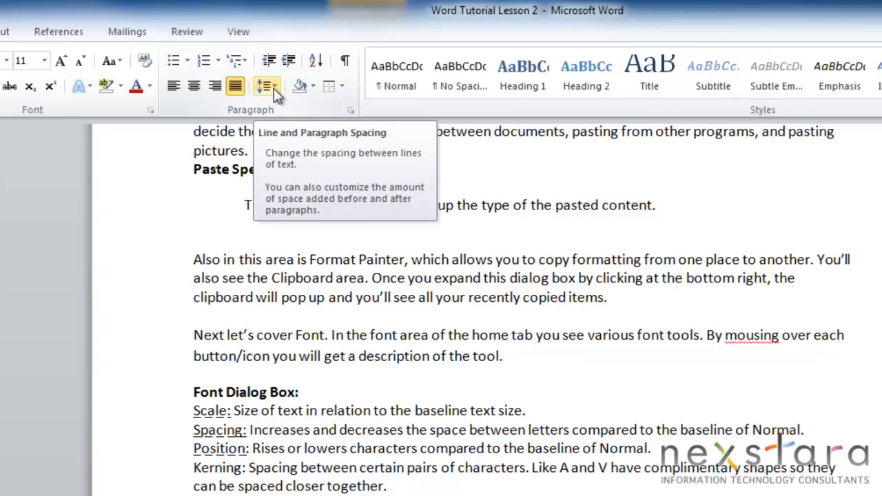
left_click(262, 86)
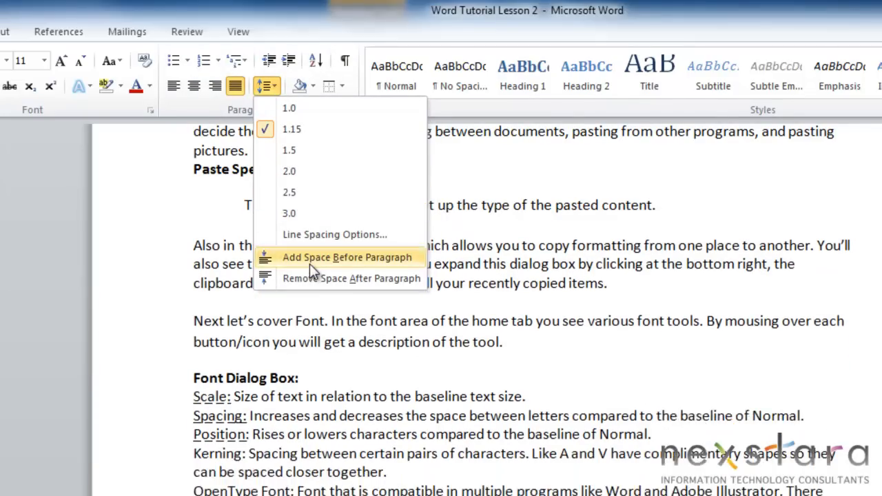
mouse_move(307, 279)
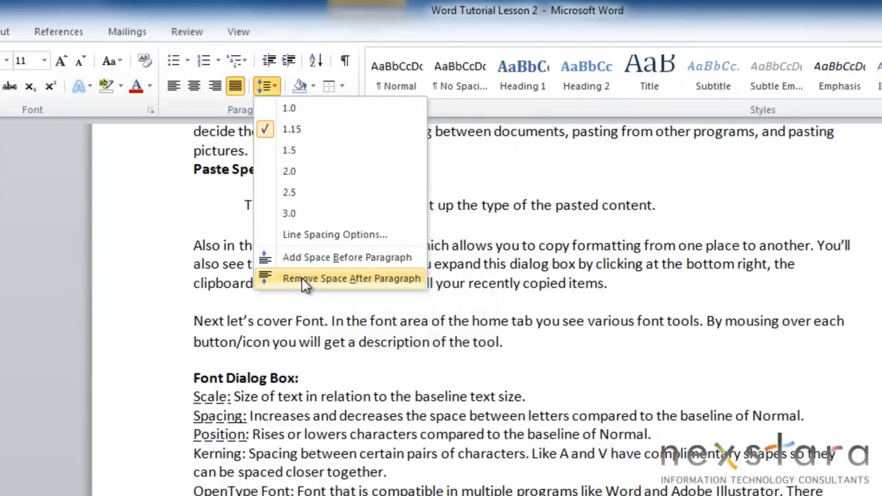
left_click(351, 278)
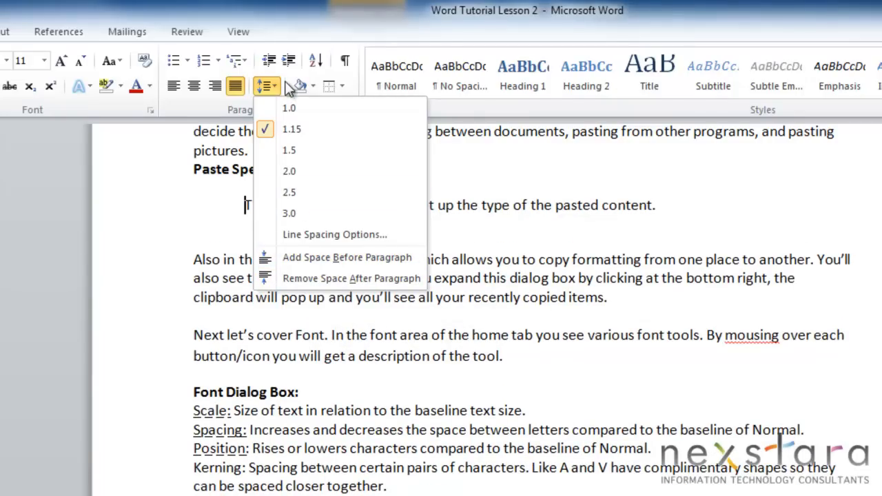
mouse_move(298, 85)
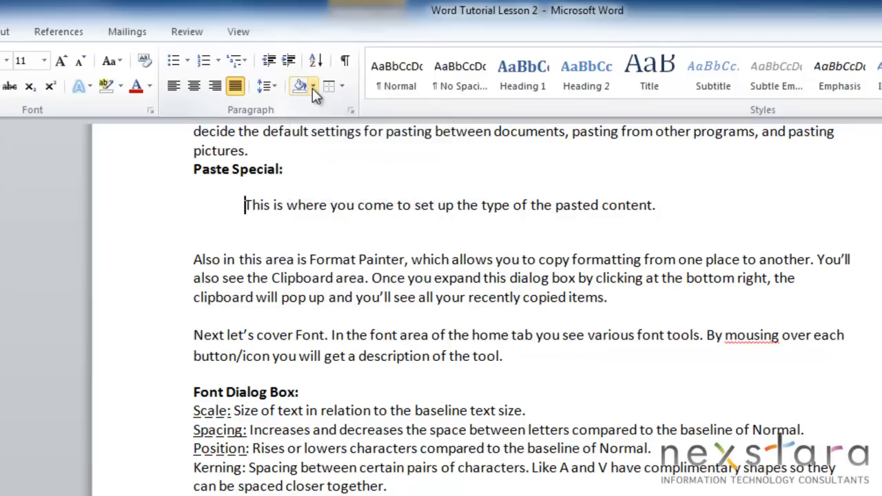
left_click(299, 85)
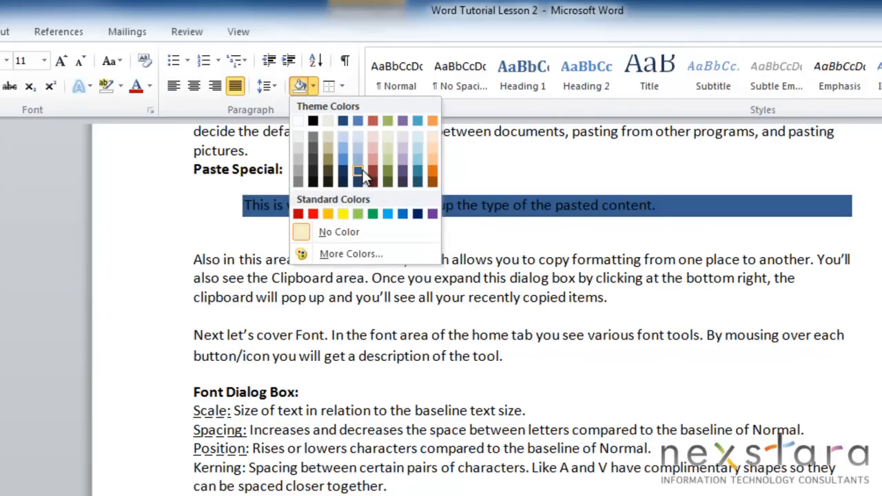
mouse_move(357, 171)
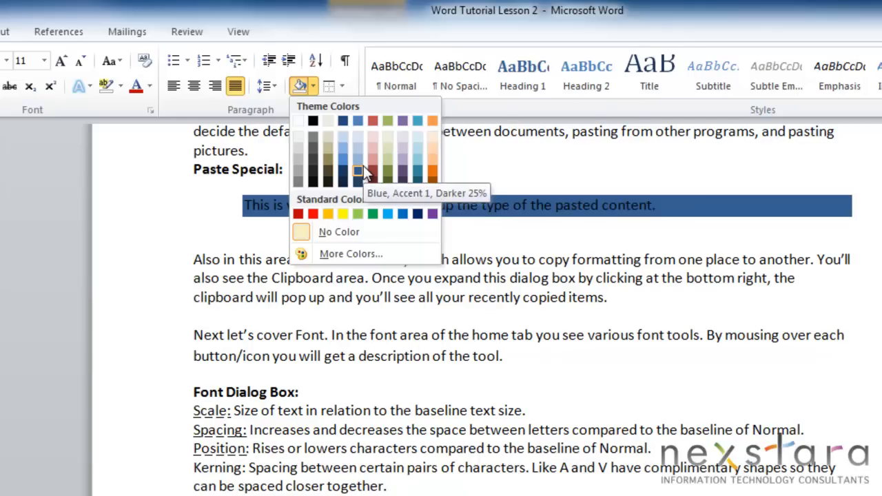
mouse_move(338, 231)
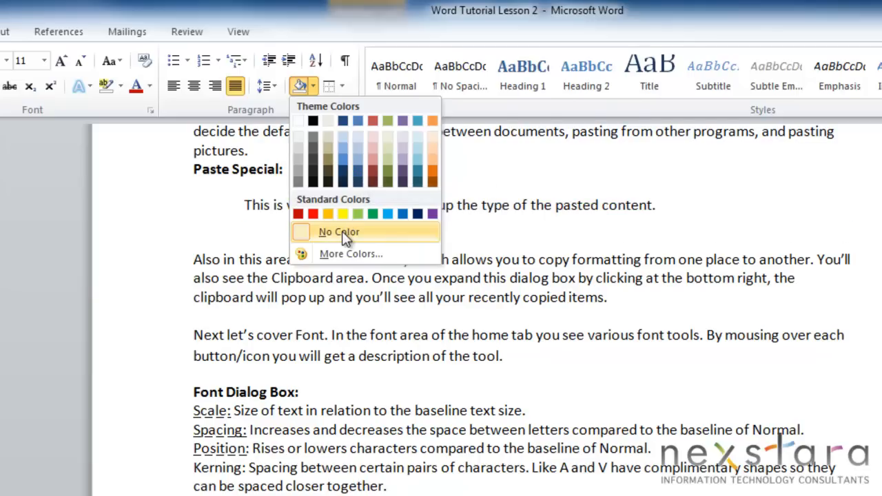
left_click(350, 253)
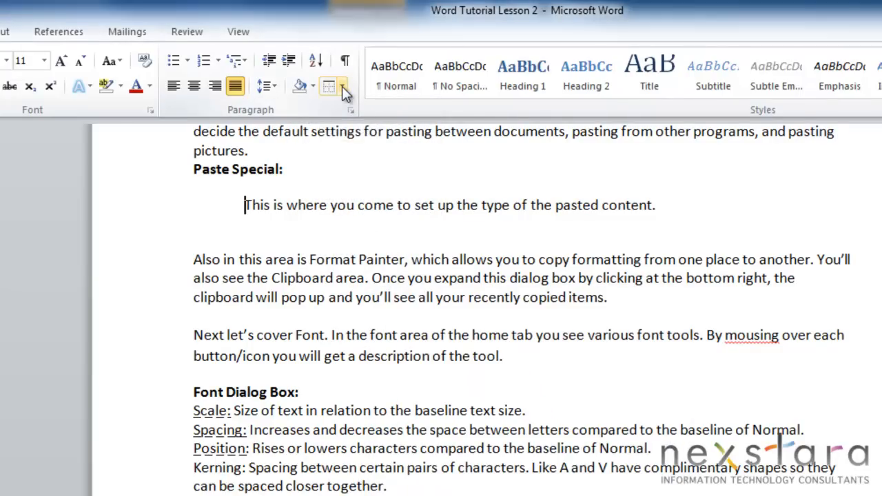
left_click(342, 85)
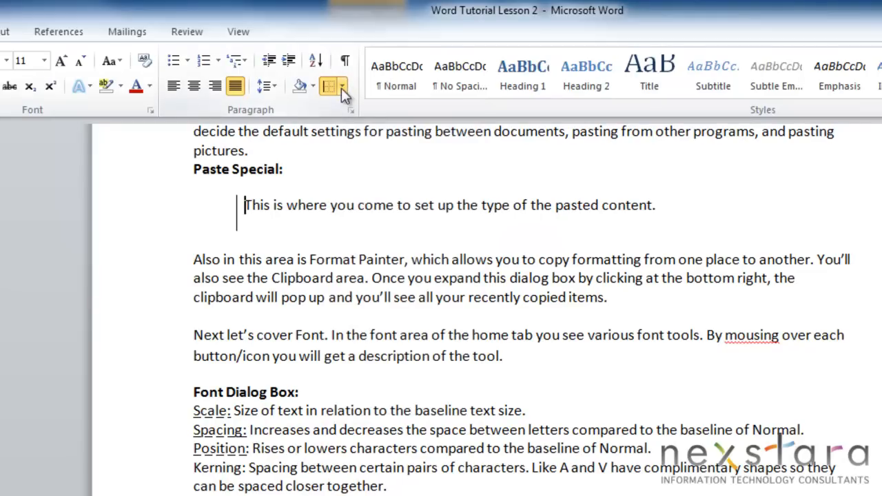
left_click(342, 85)
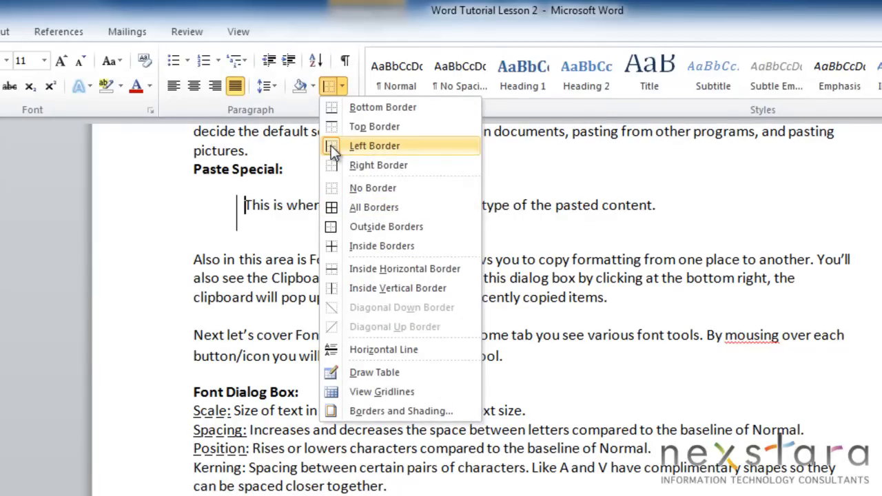
left_click(374, 145)
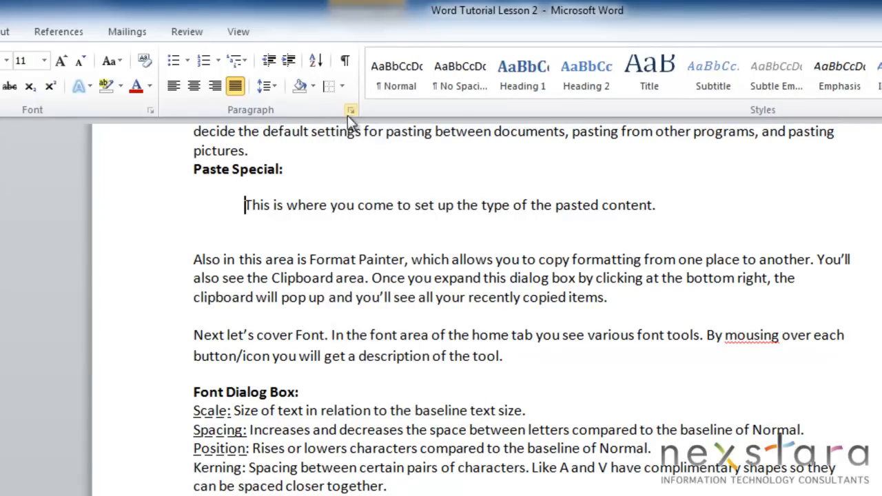
- Review the Indents and Spacing alignment and outline level options, keeping Body Text level
left_click(350, 110)
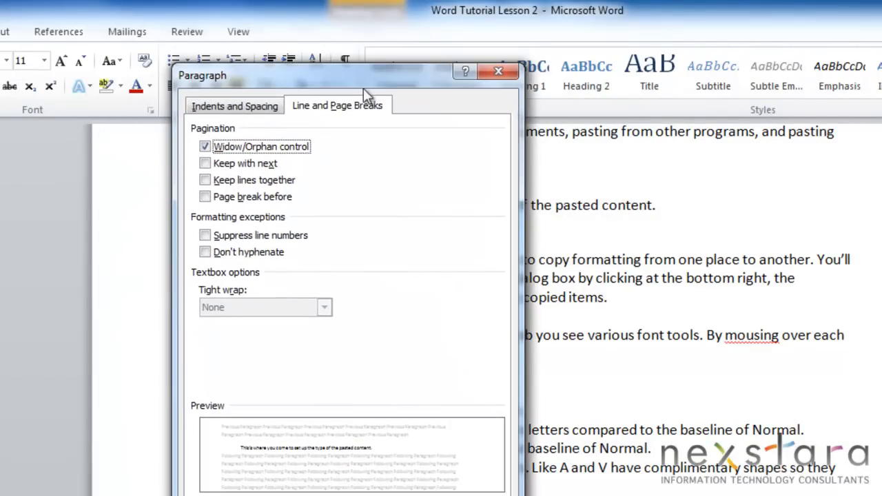
left_click(235, 105)
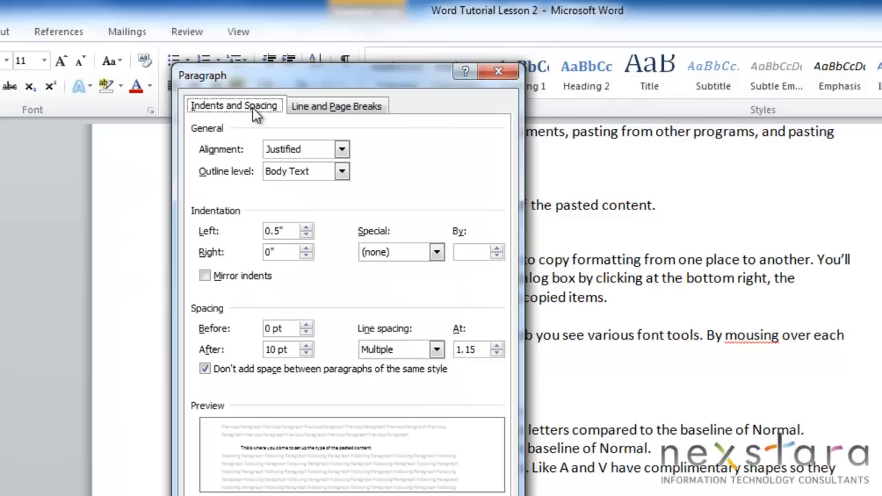
mouse_move(389, 204)
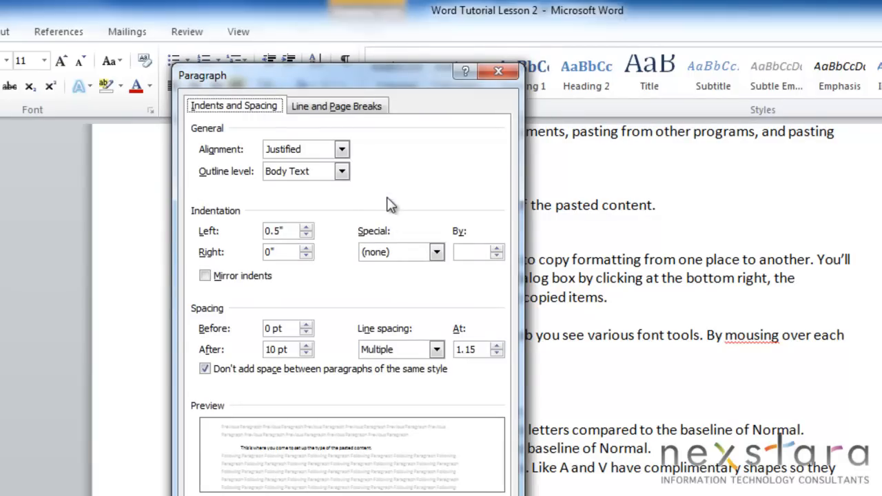
mouse_move(343, 229)
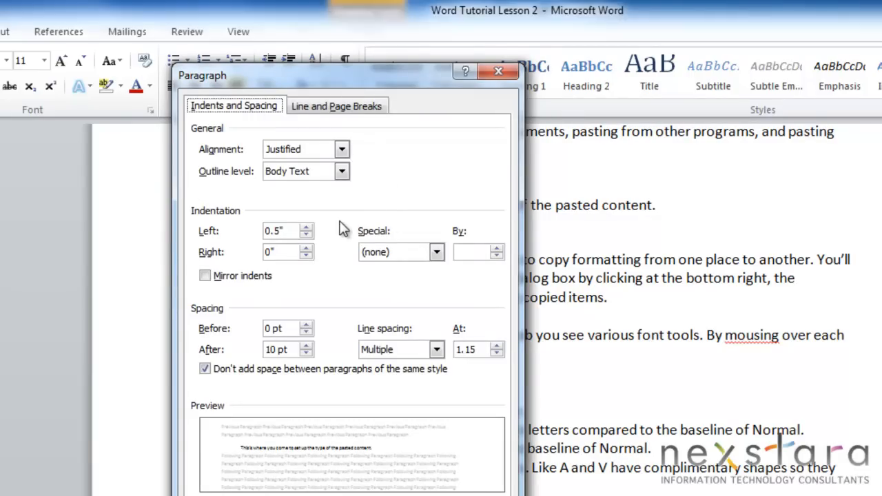
left_click(342, 149)
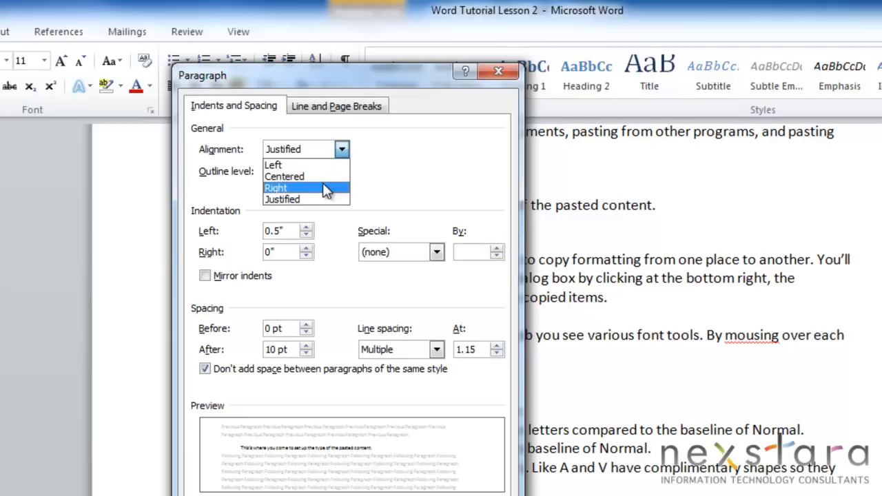
left_click(342, 170)
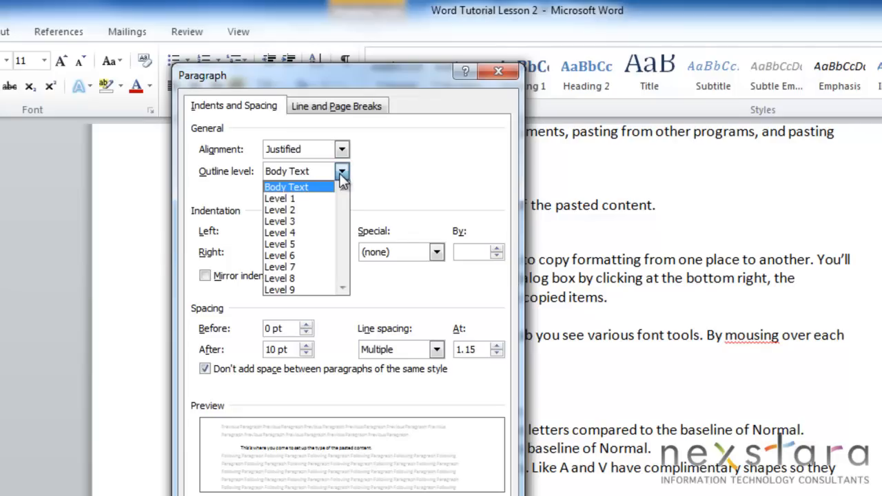
left_click(286, 186)
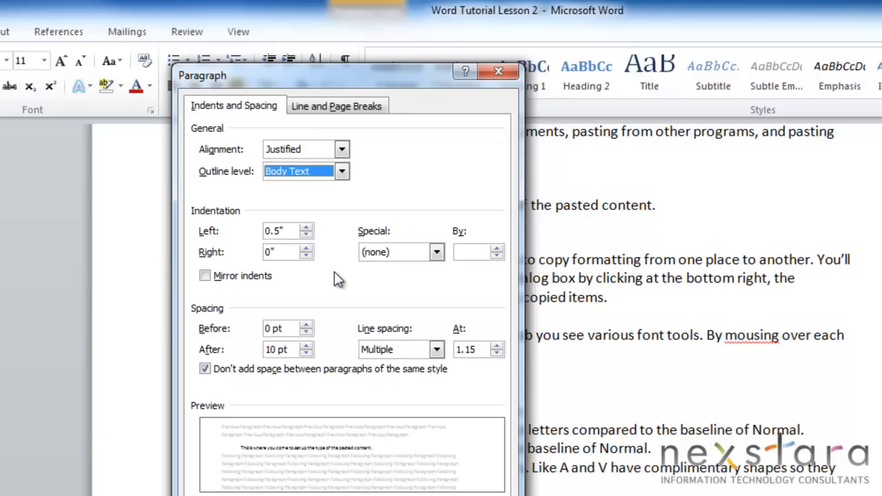
mouse_move(322, 353)
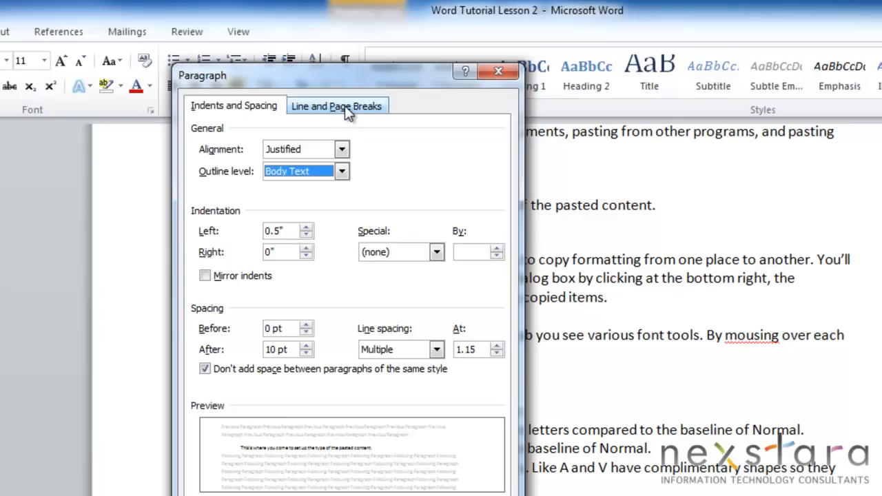
- Show the Line and Page Breaks settings with Widow/Orphan control unchecked
left_click(337, 106)
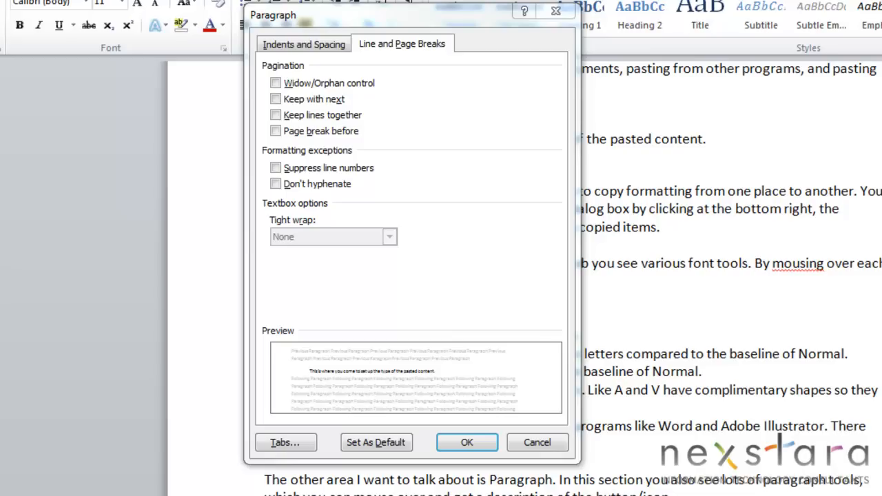
left_click(275, 83)
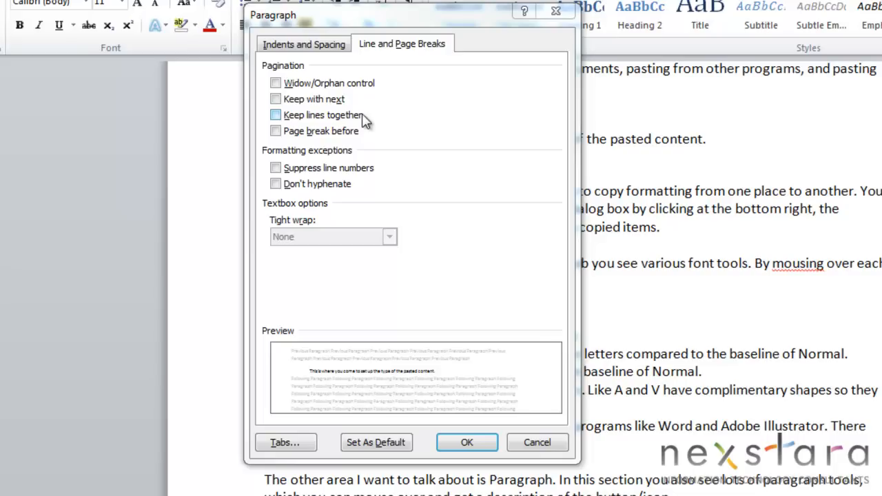
left_click(276, 115)
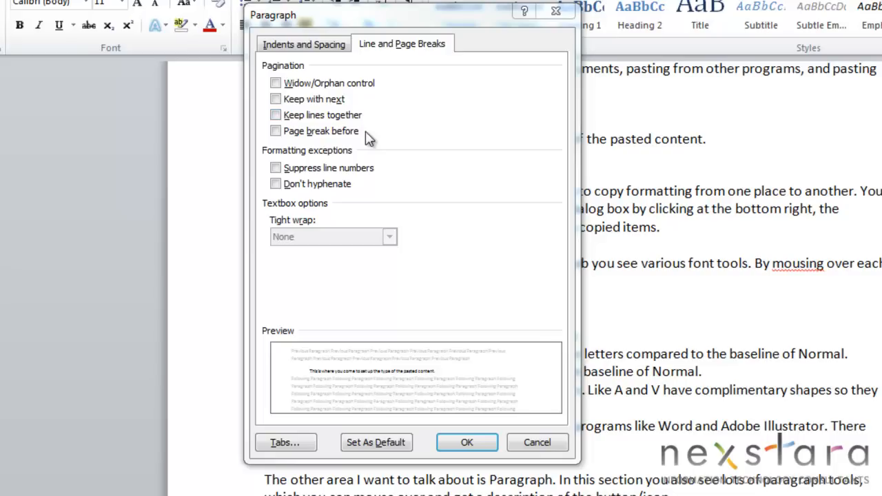